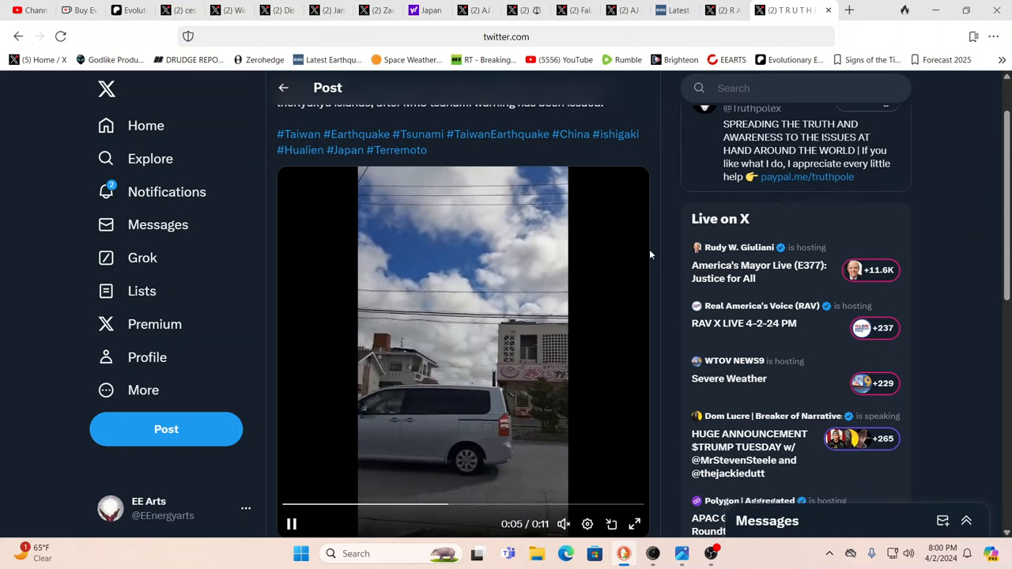
pyautogui.moveTo(902, 184)
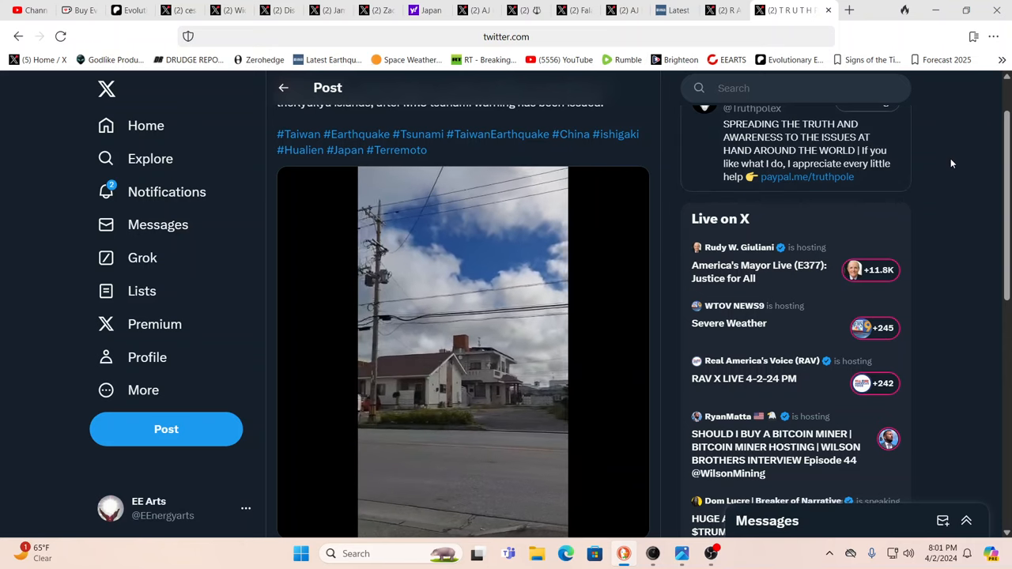
# Step: Open the X post about multiple buildings collapsed in Hualien, Taiwan
pyautogui.click(462, 352)
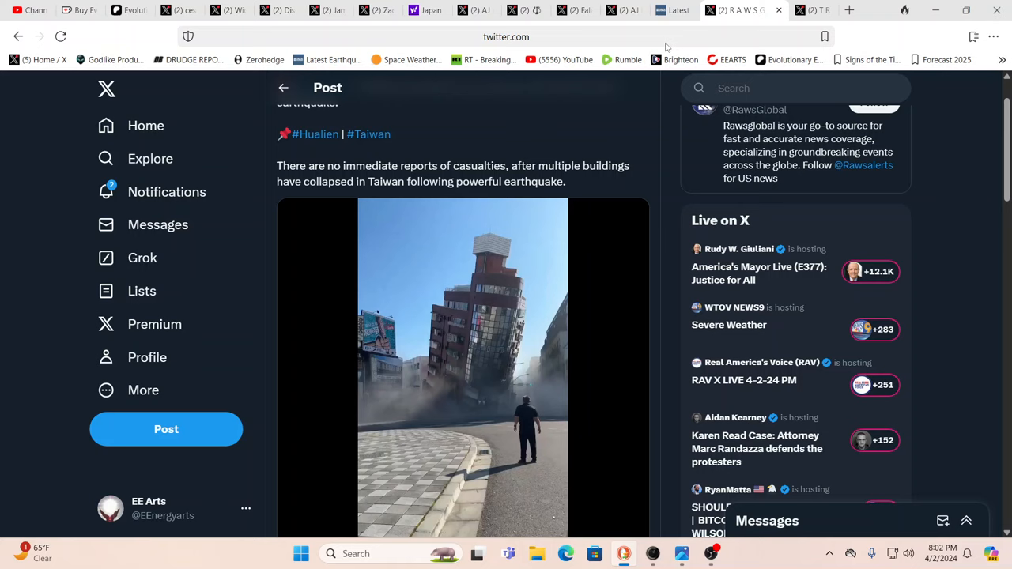
# Step: On the USGS map, view the Hualien quakes' details, ending on the M 5.7 quake
pyautogui.click(680, 9)
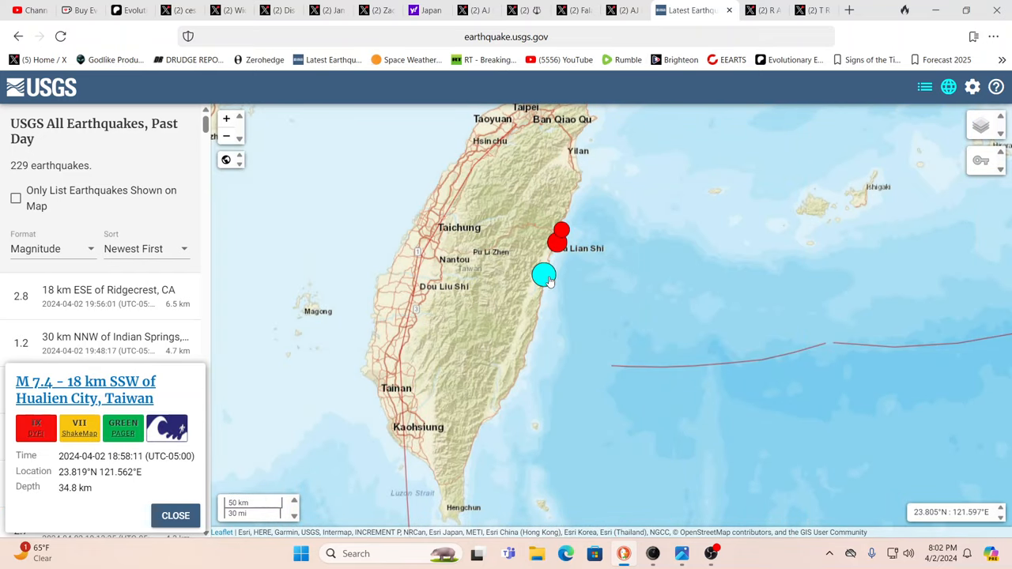
pyautogui.moveTo(551, 286)
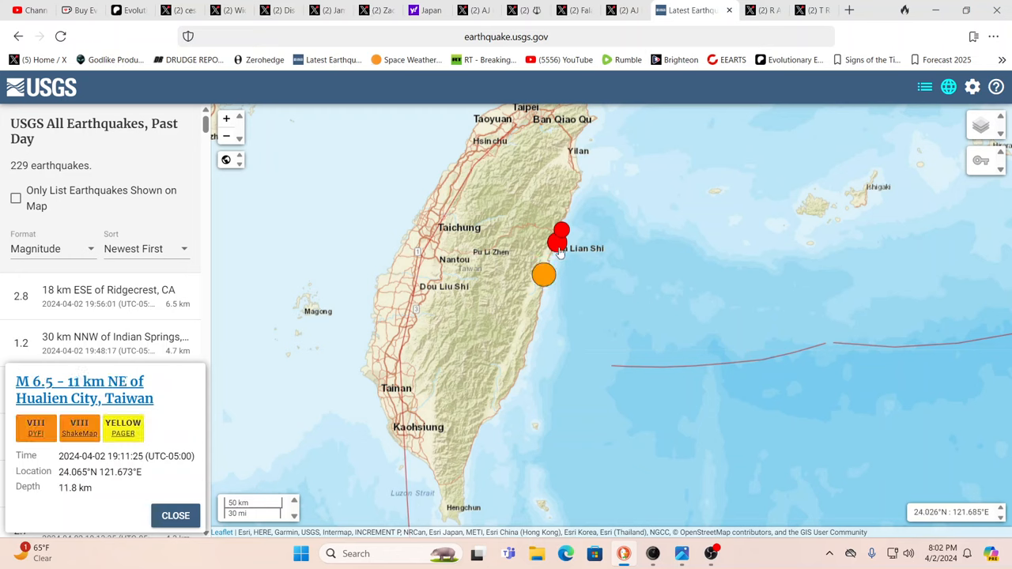
pyautogui.click(559, 242)
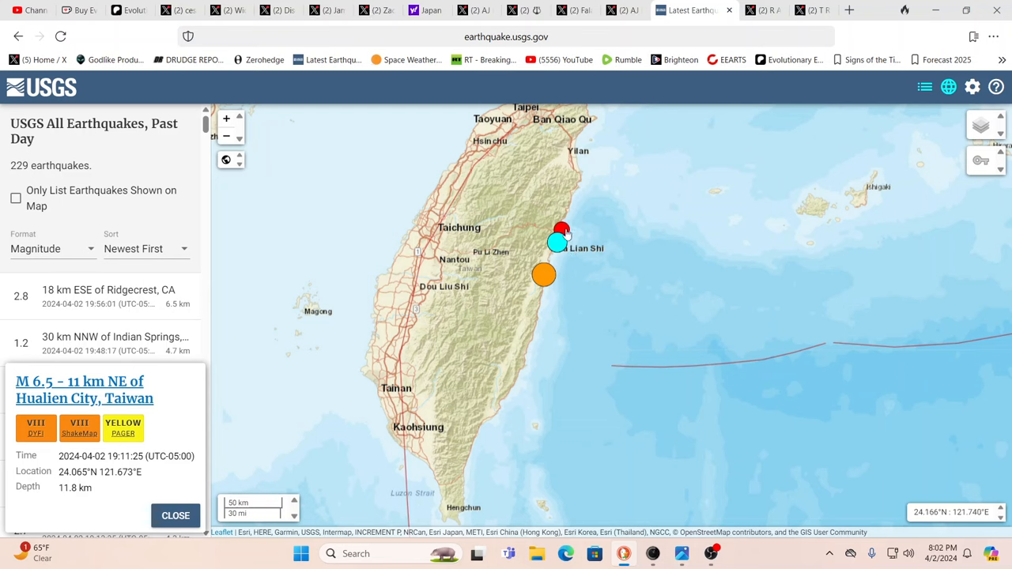
pyautogui.click(561, 233)
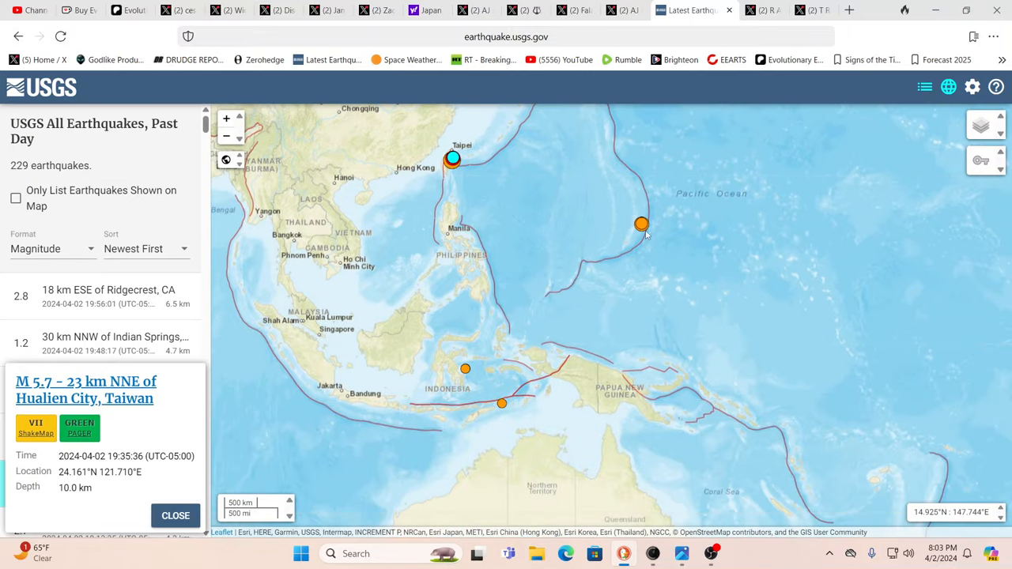
# Step: Show the M 6.2 quake details 136 km ENE of Saipan
pyautogui.click(642, 223)
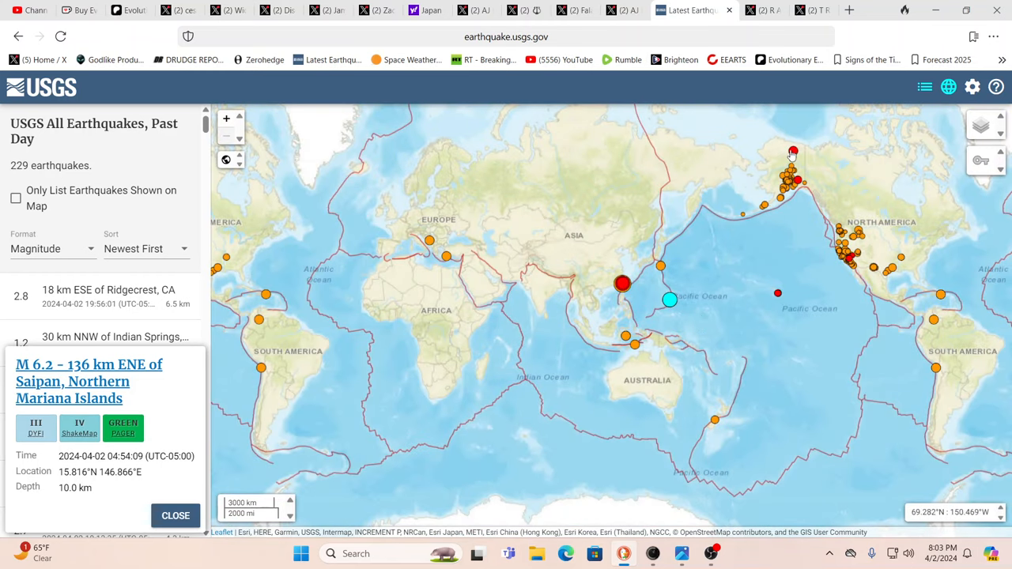
pyautogui.moveTo(671, 309)
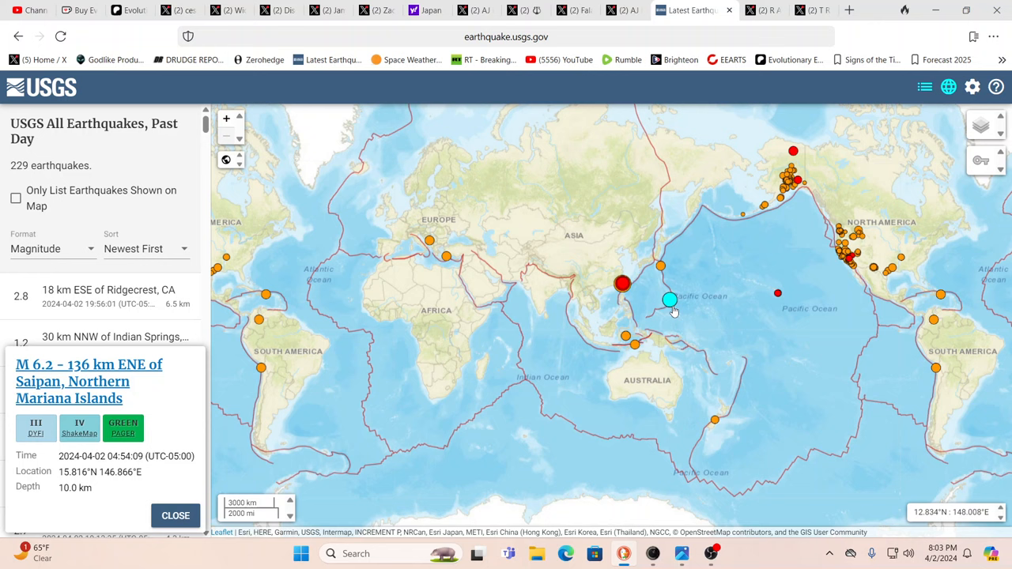
pyautogui.moveTo(668, 249)
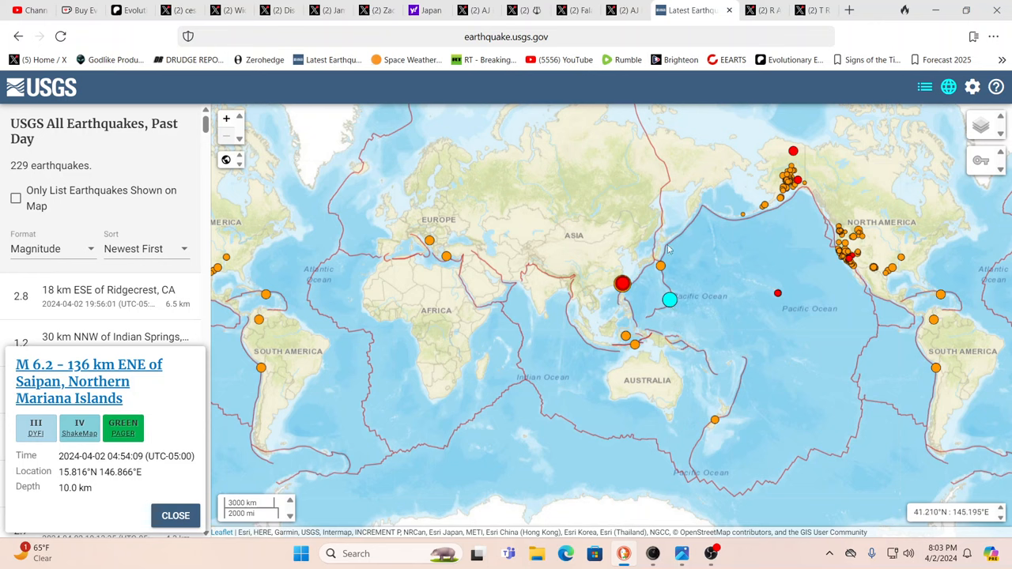
pyautogui.moveTo(655, 251)
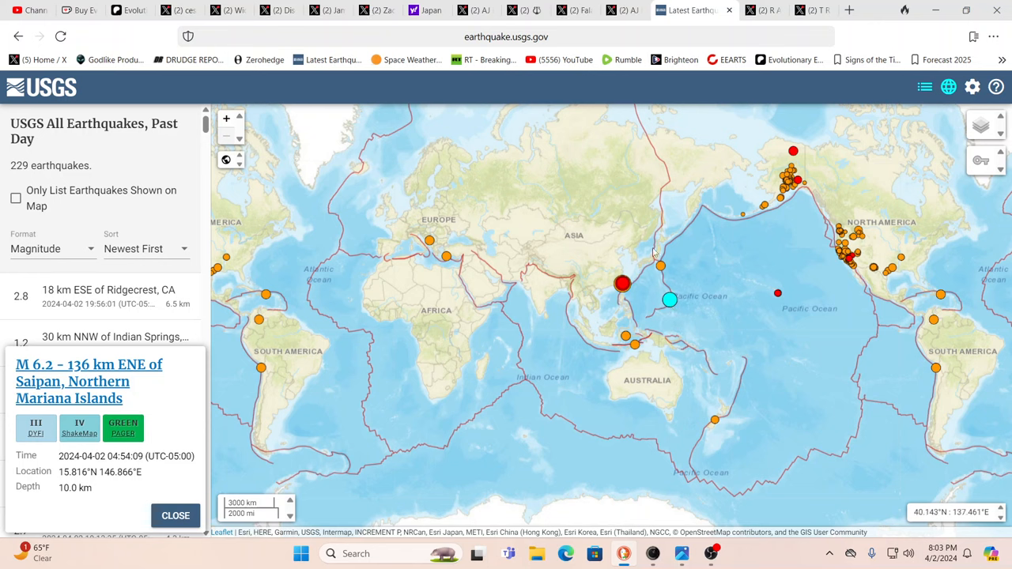
pyautogui.moveTo(692, 206)
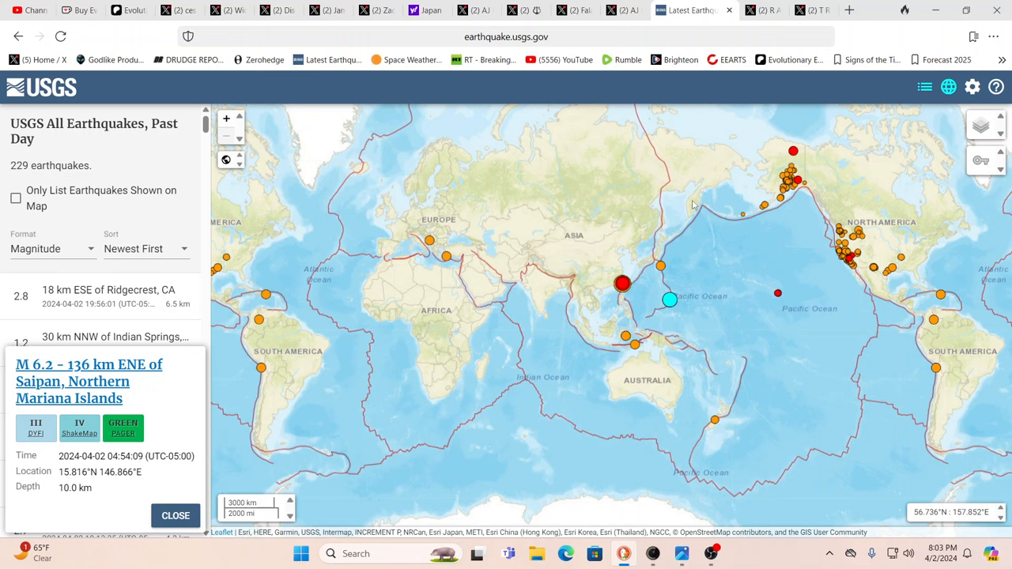
pyautogui.moveTo(814, 177)
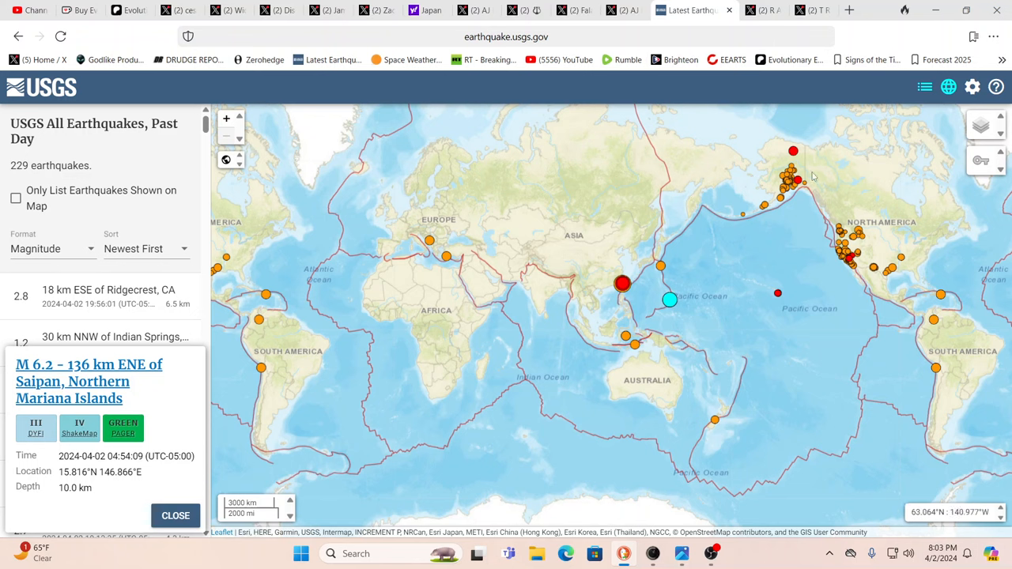
pyautogui.moveTo(784, 166)
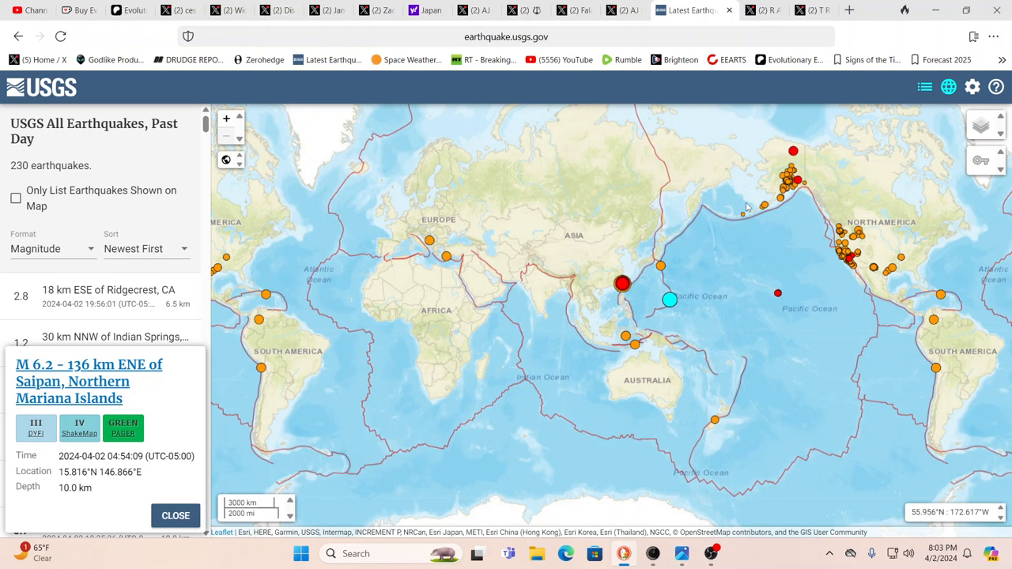
pyautogui.moveTo(720, 240)
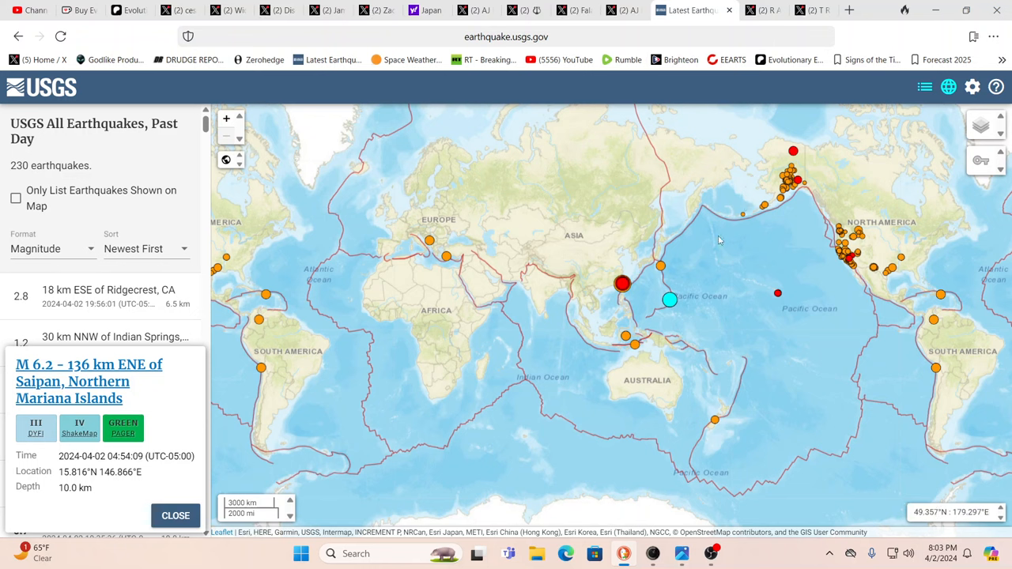
pyautogui.moveTo(672, 300)
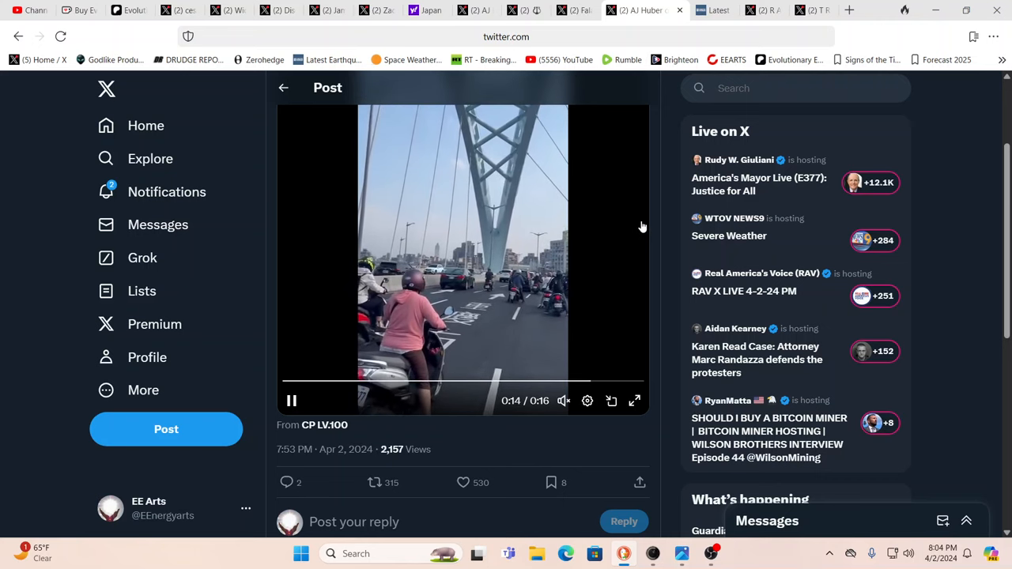
# Step: Scroll down and resume the bridge video of scooter riders
pyautogui.scroll(-3)
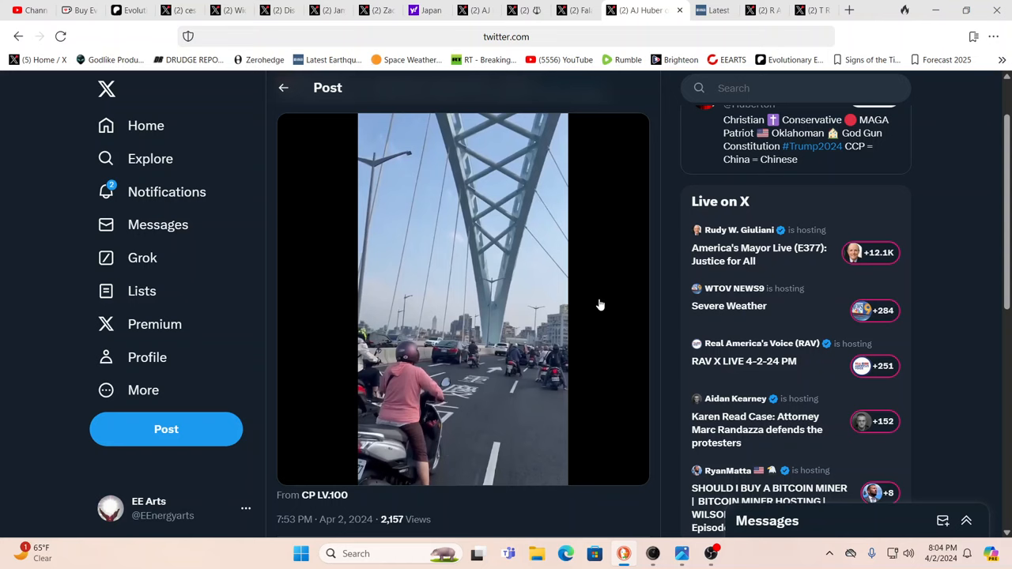
pyautogui.click(462, 299)
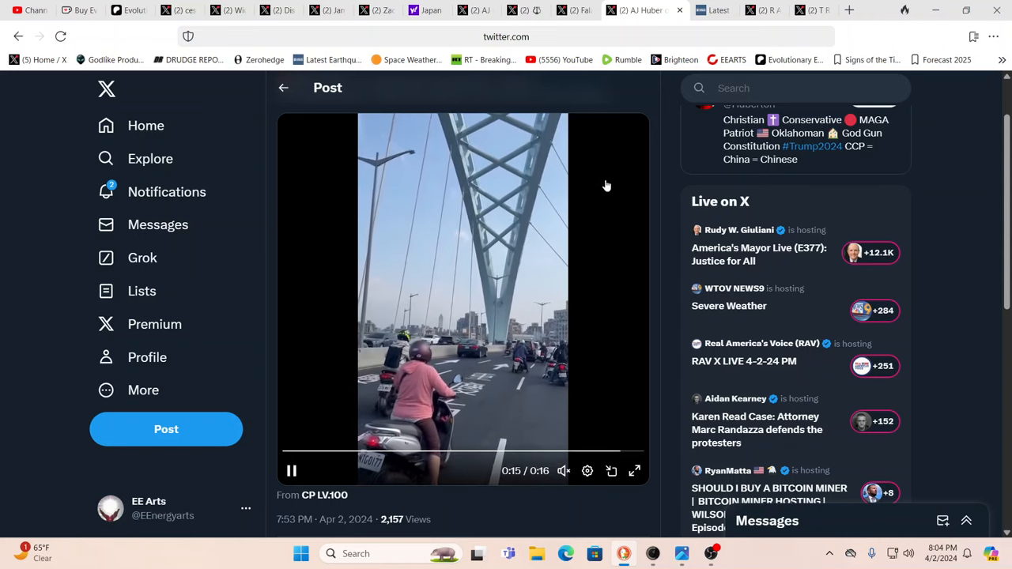
pyautogui.moveTo(574, 10)
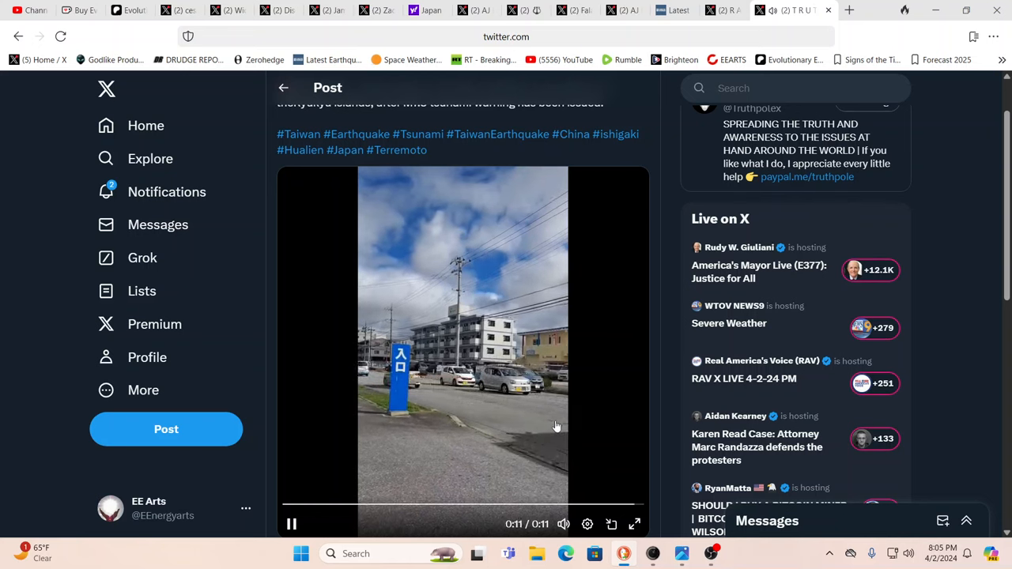
# Step: Replay the tsunami-warning street video, then open a new empty browser tab
pyautogui.click(291, 524)
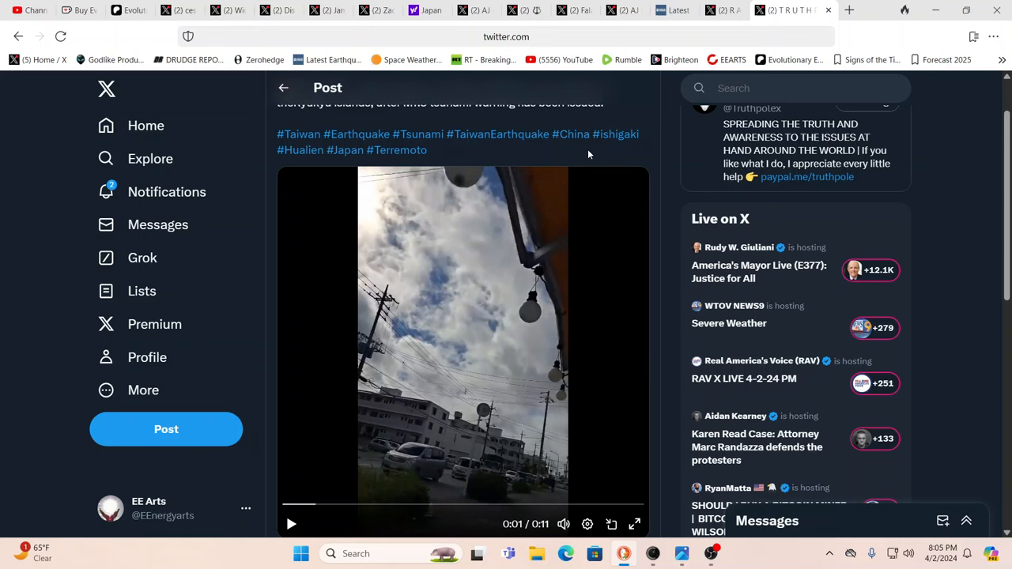
pyautogui.moveTo(572, 96)
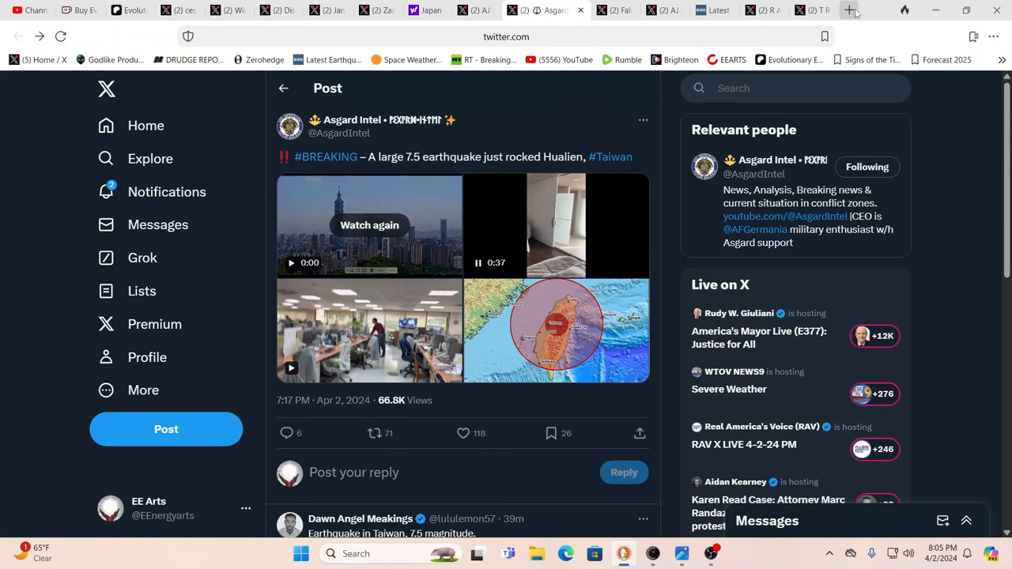
pyautogui.click(850, 10)
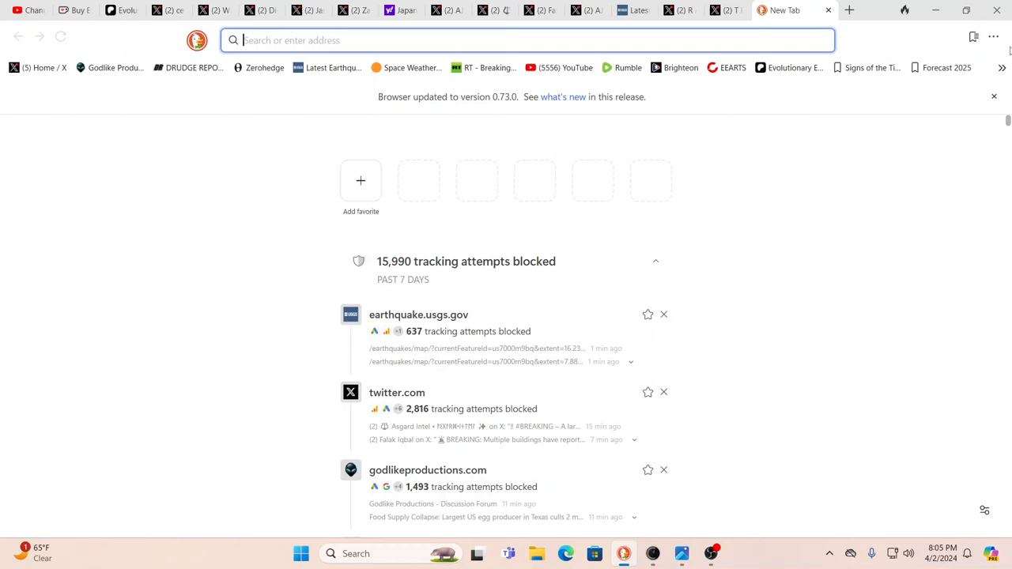
# Step: Search 'hualien taiwan' and open the Hualien County Wikipedia article
pyautogui.write('hualien taiwan')
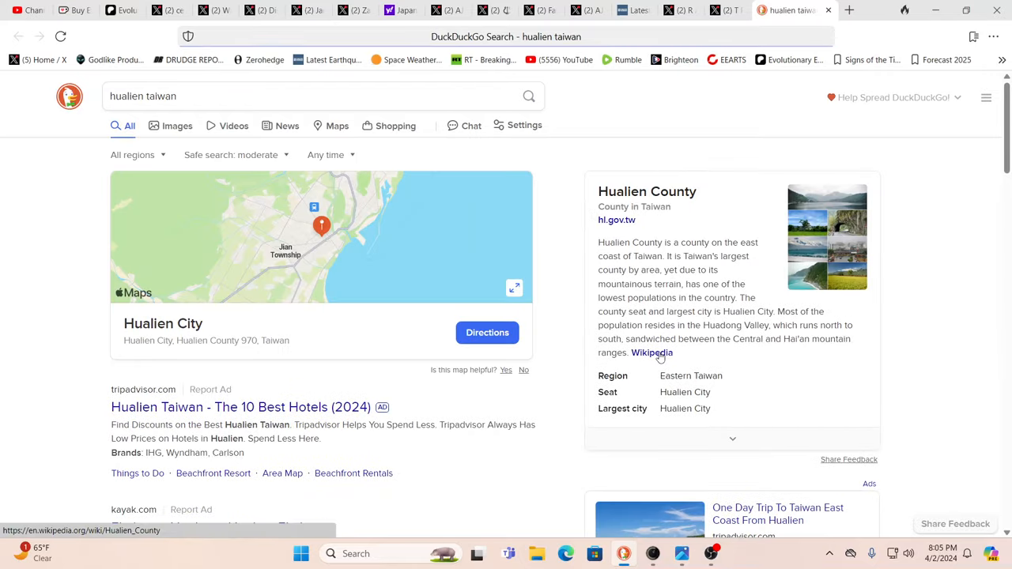
pyautogui.click(652, 353)
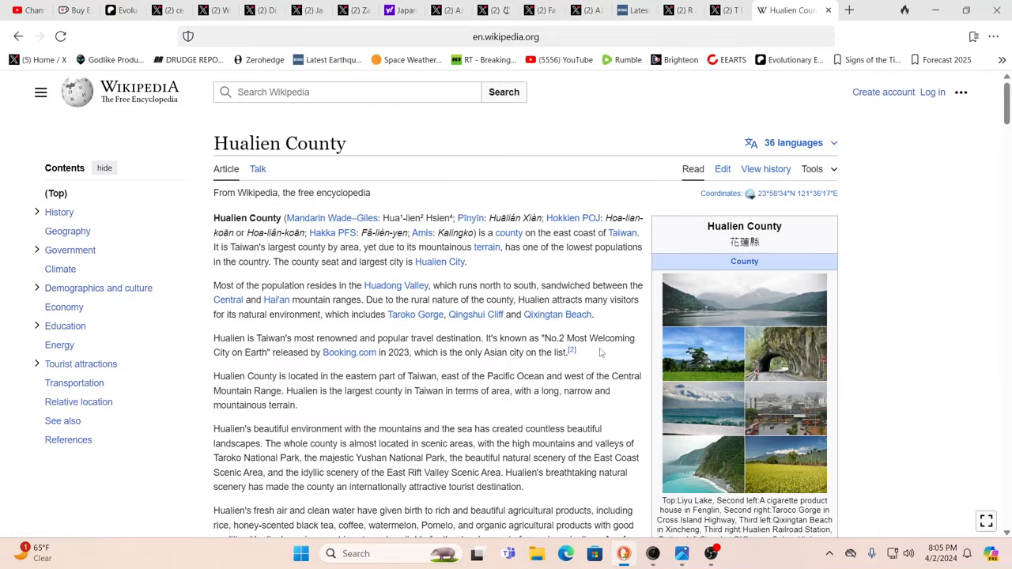
pyautogui.scroll(-3)
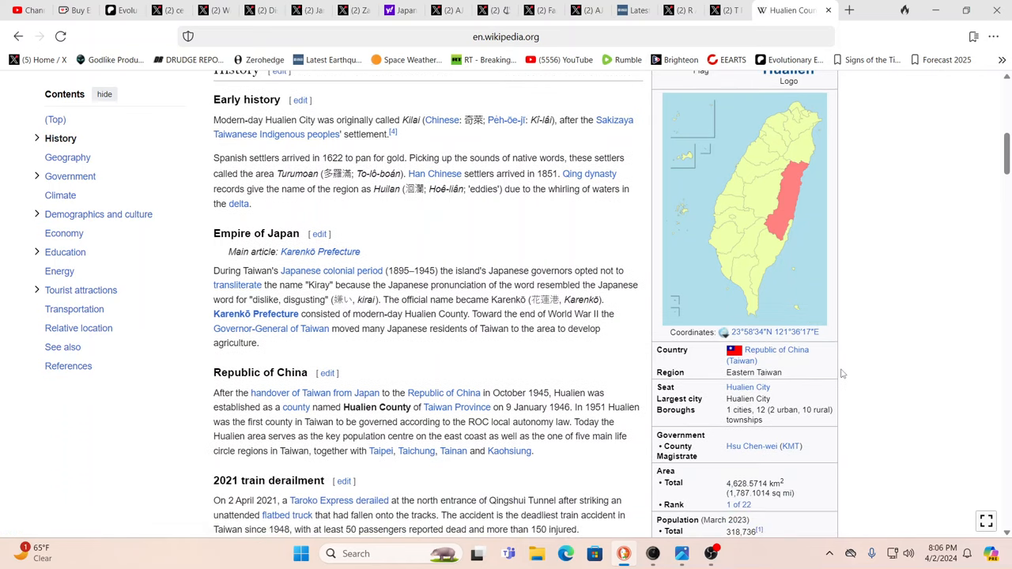
pyautogui.scroll(-3)
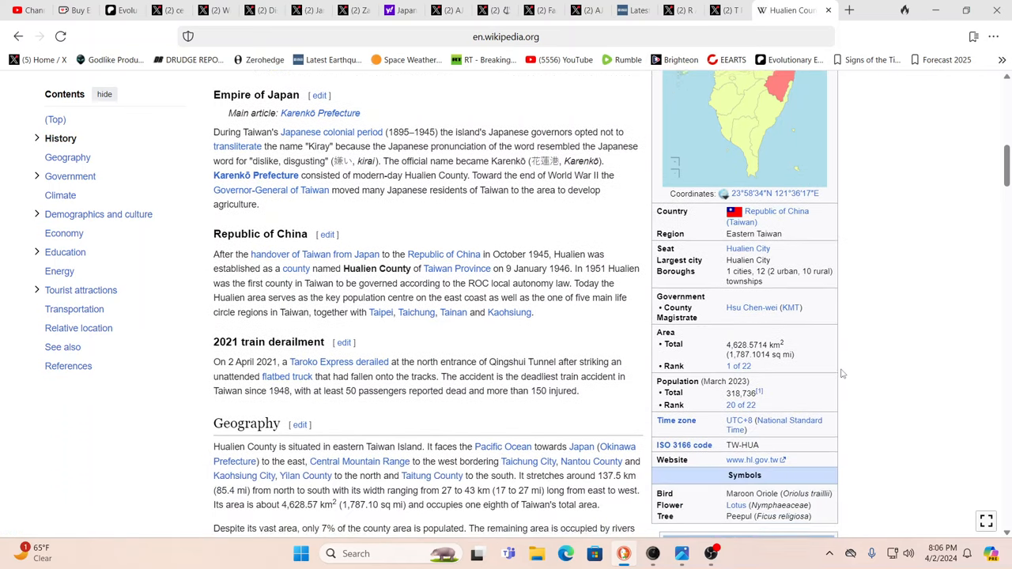
pyautogui.scroll(-3)
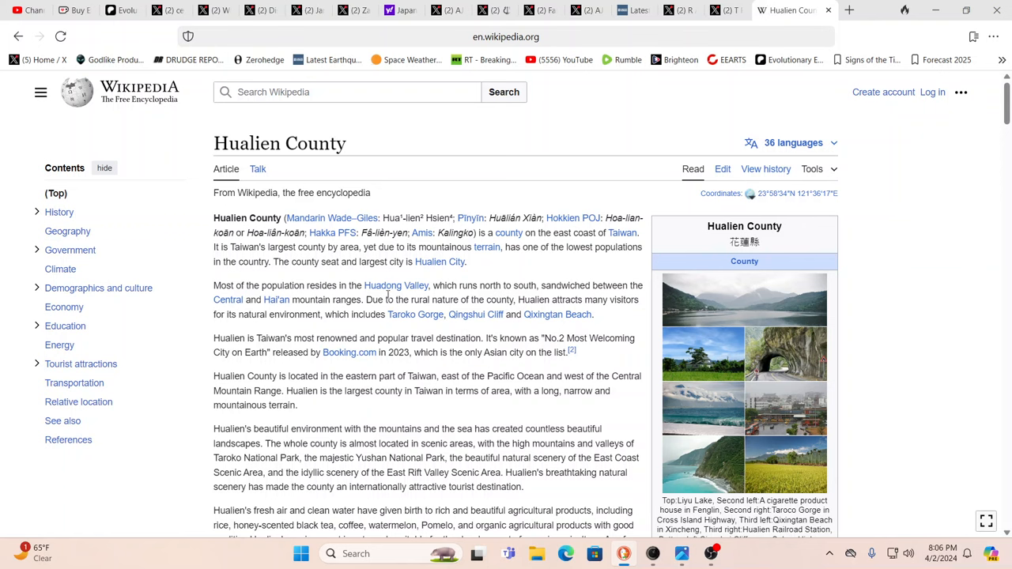
pyautogui.scroll(-3)
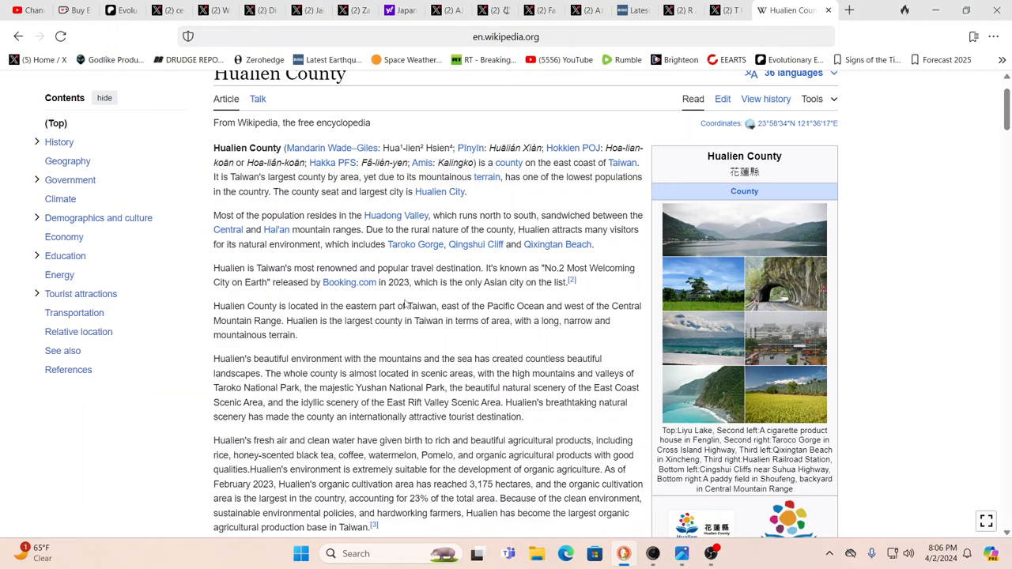
pyautogui.scroll(-3)
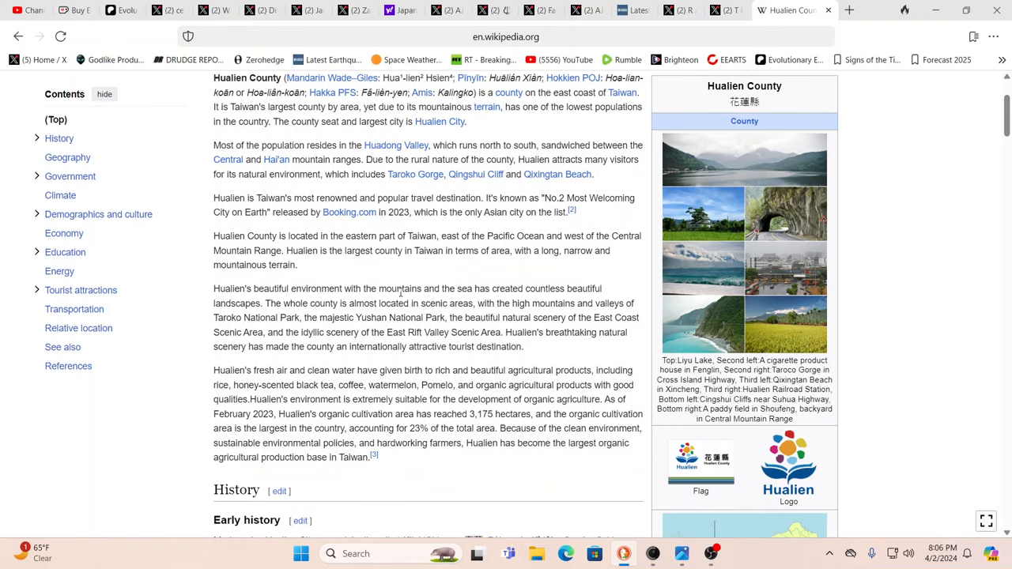
pyautogui.scroll(-3)
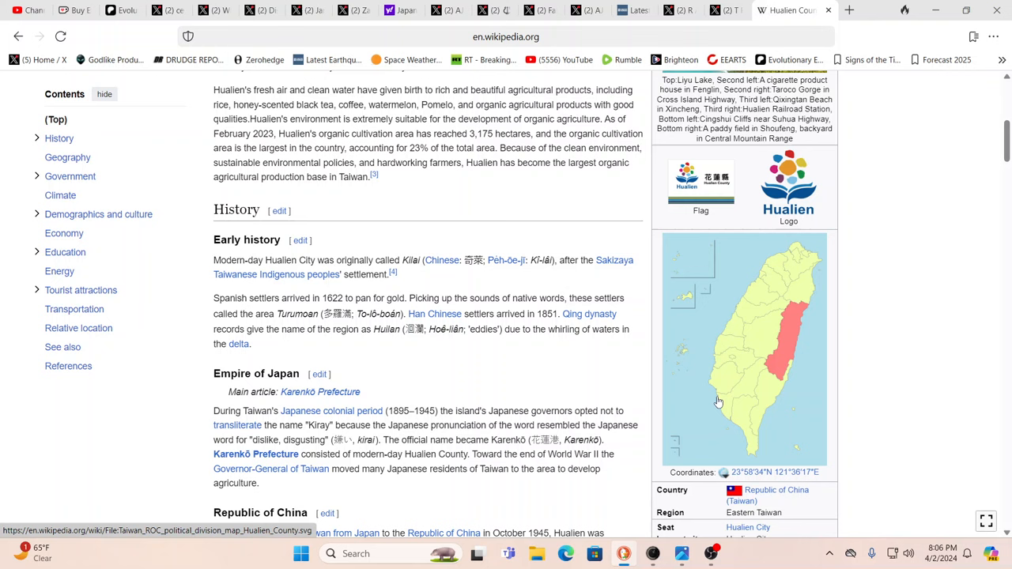
pyautogui.moveTo(809, 340)
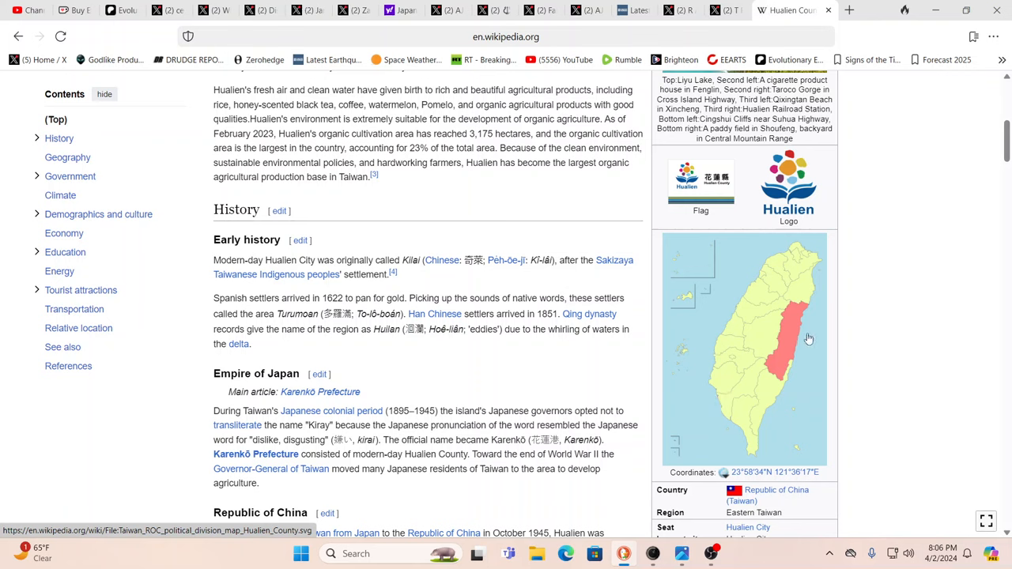
pyautogui.moveTo(787, 328)
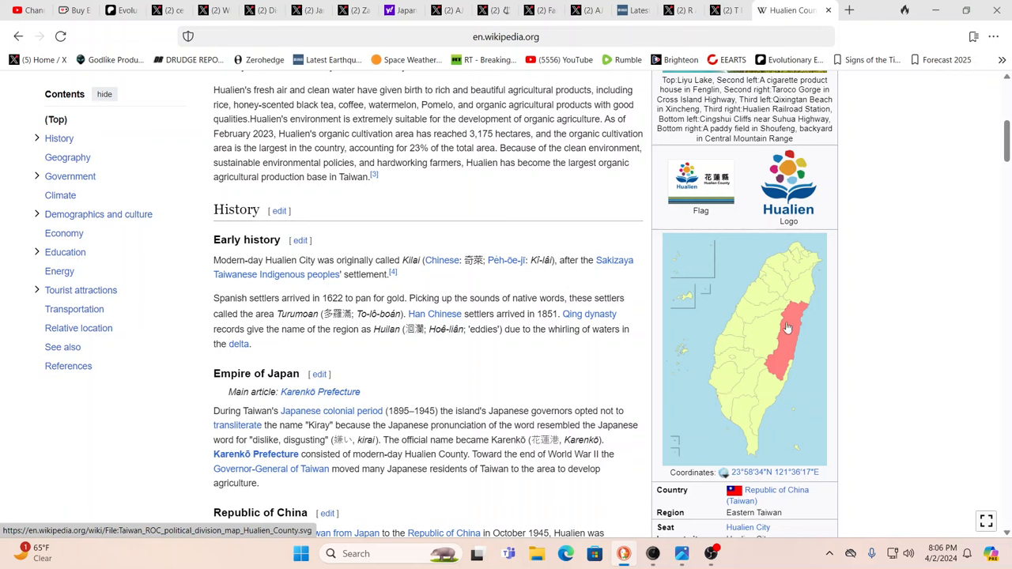
pyautogui.moveTo(704, 174)
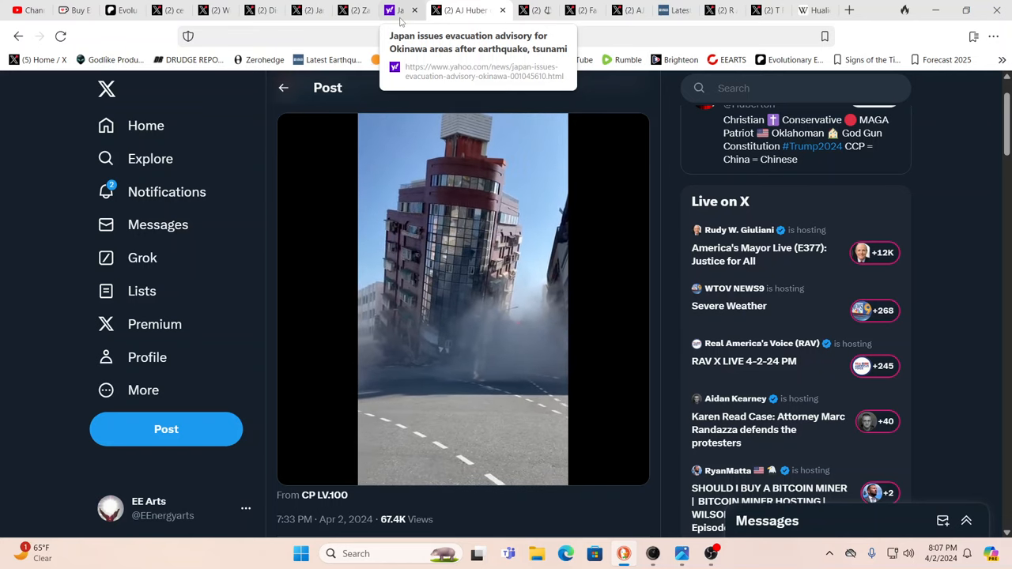
# Step: Switch to the Yahoo News article on Japan's Okinawa evacuation advisory
pyautogui.click(417, 10)
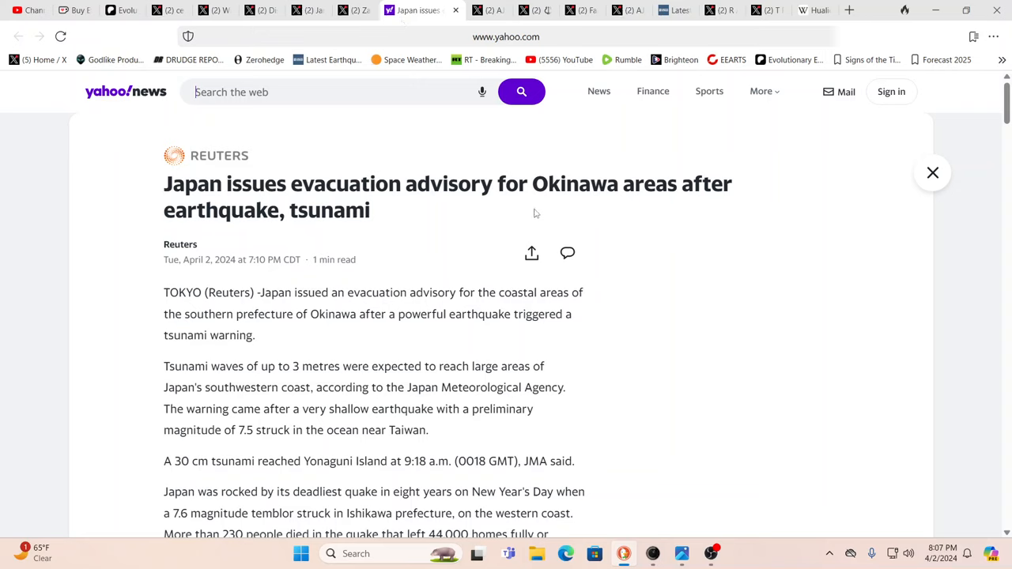
pyautogui.moveTo(622, 236)
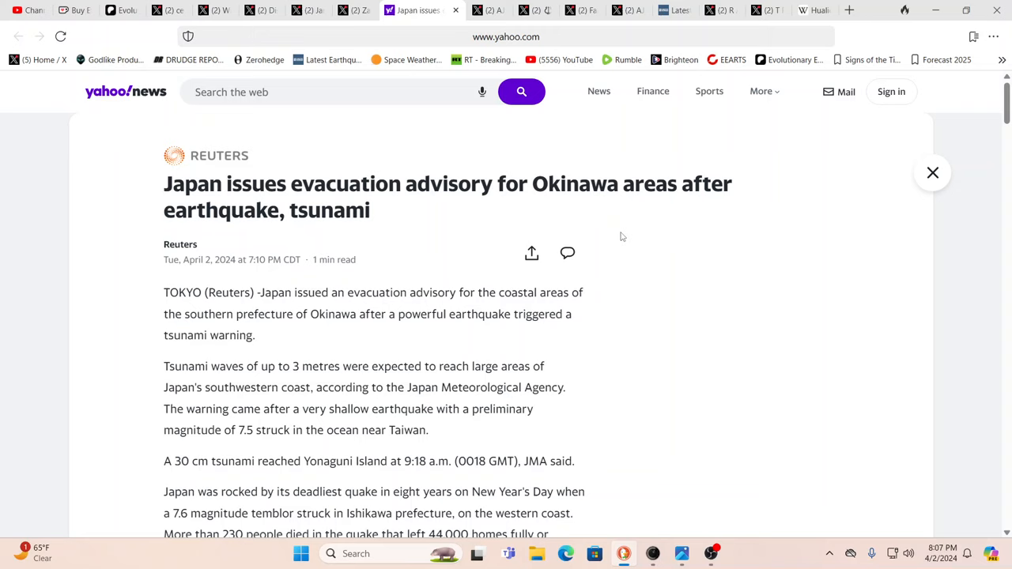
pyautogui.moveTo(662, 281)
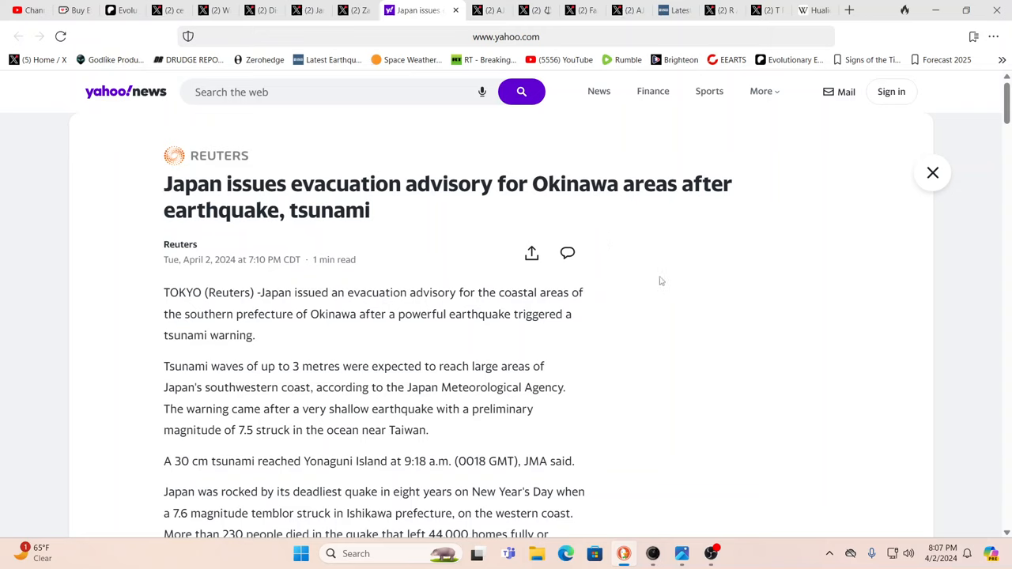
pyautogui.moveTo(673, 306)
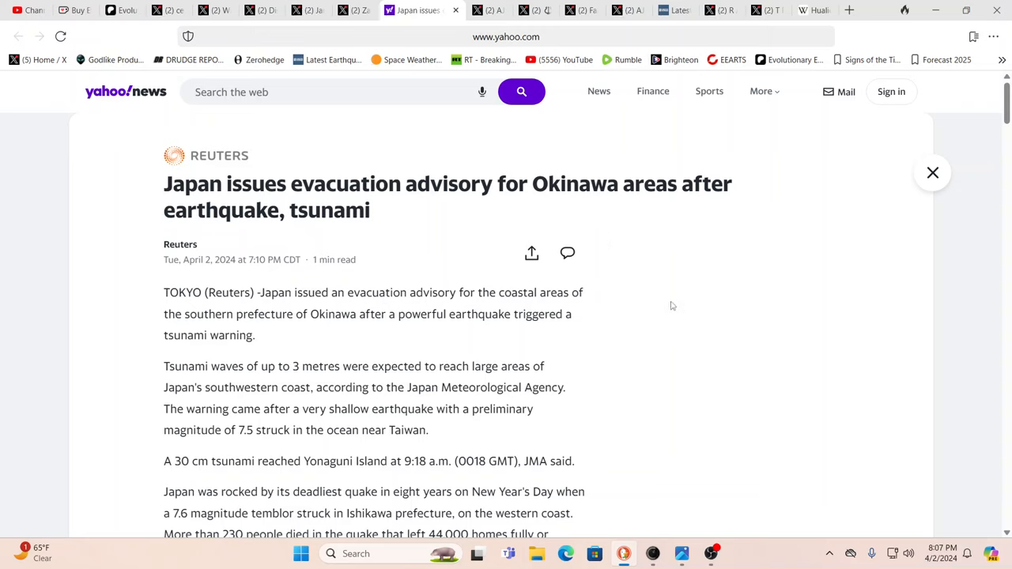
pyautogui.moveTo(615, 344)
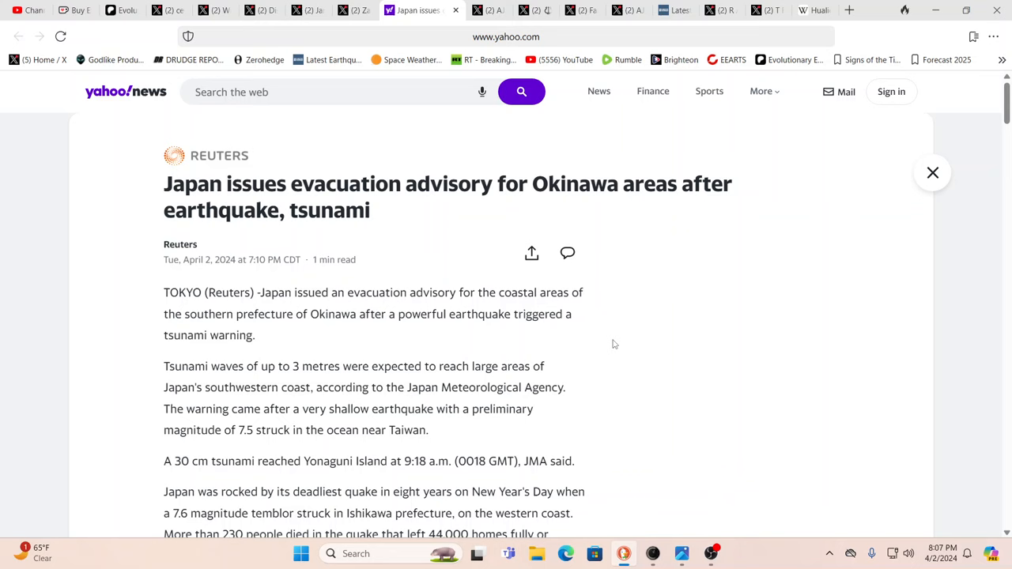
# Step: Read the Okinawa evacuation article, then switch to Zach Covey's tsunami-warning update post
pyautogui.click(316, 91)
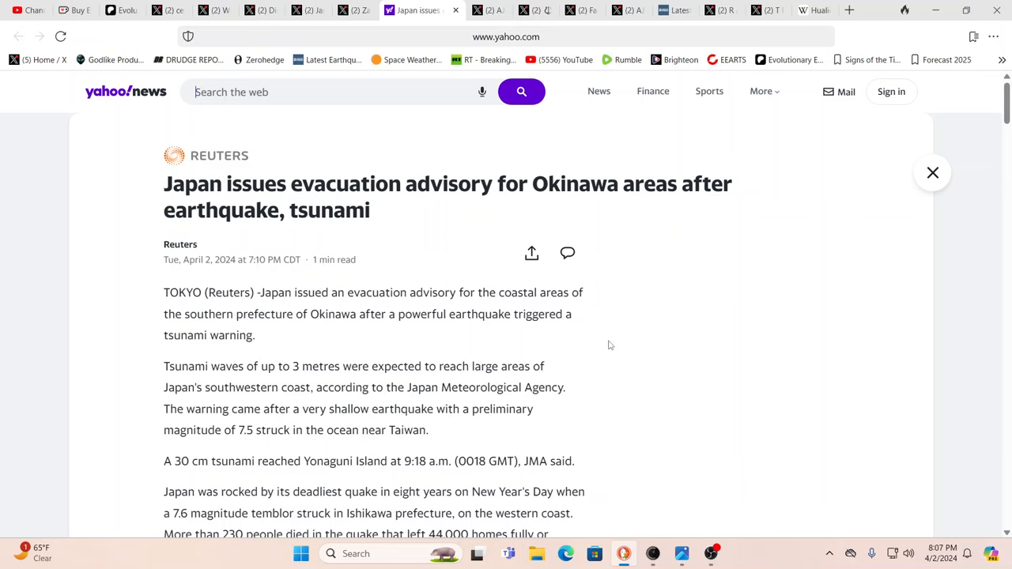
pyautogui.scroll(-3)
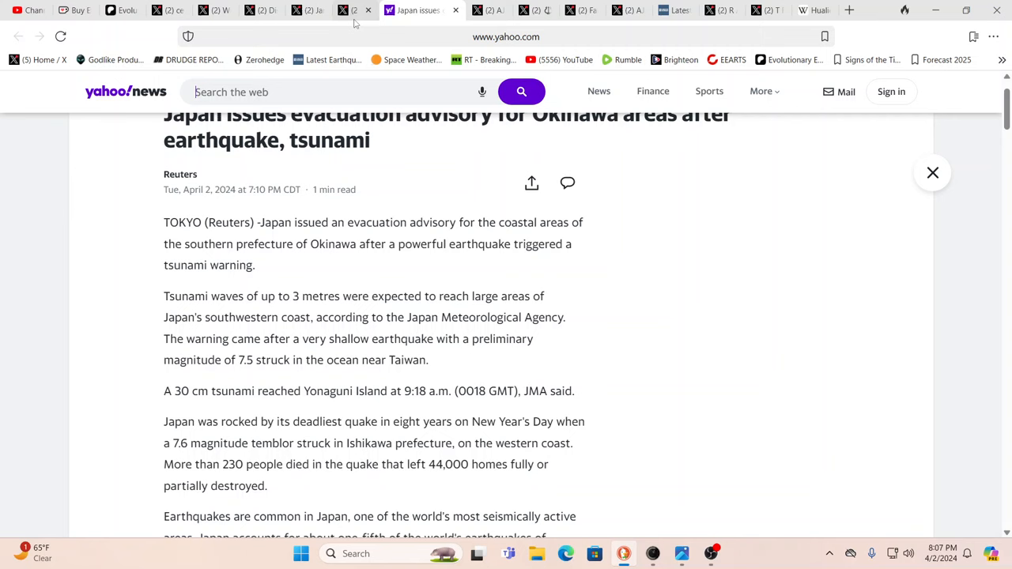
pyautogui.click(372, 9)
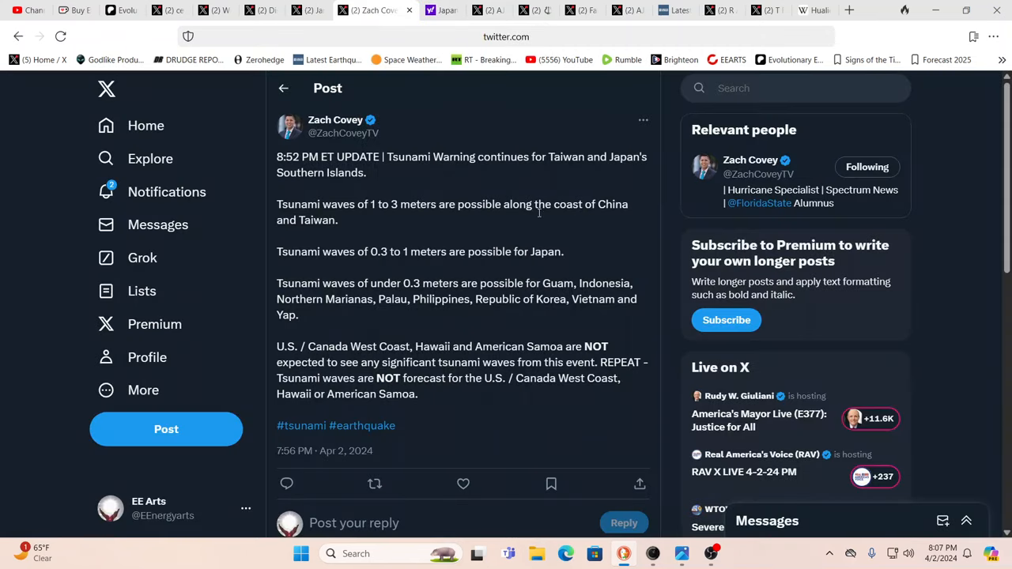
pyautogui.moveTo(549, 240)
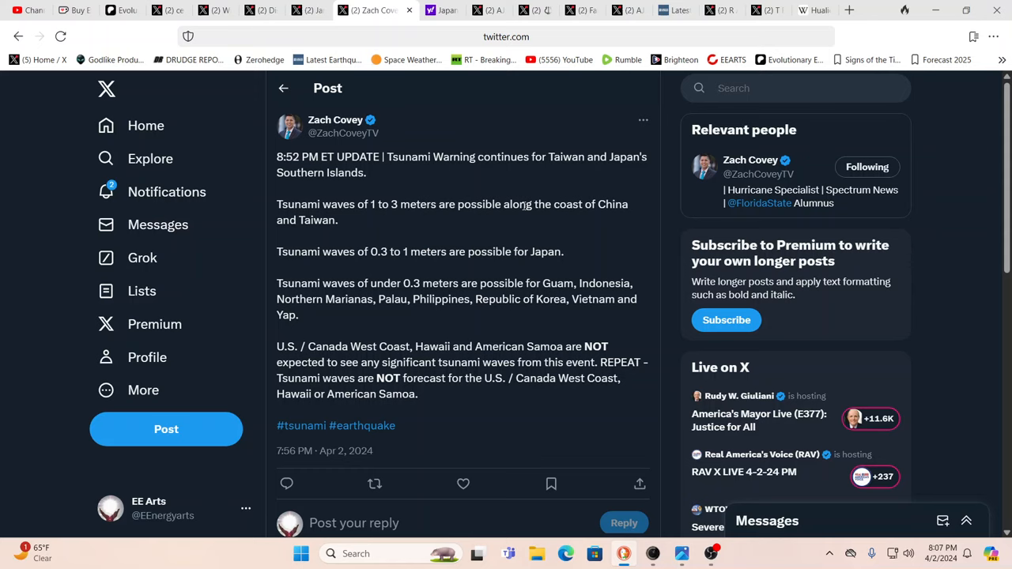
pyautogui.moveTo(494, 303)
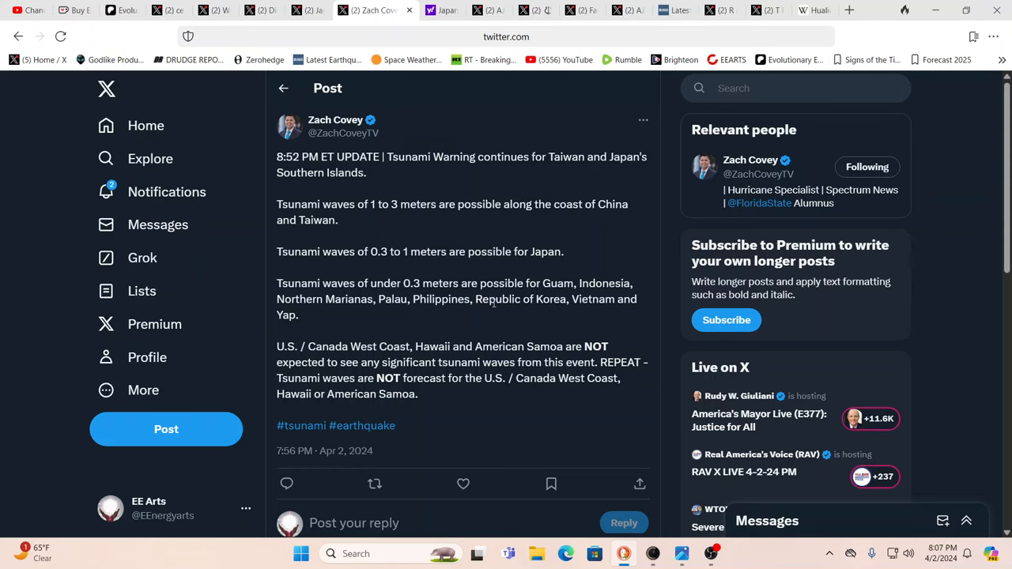
pyautogui.moveTo(539, 353)
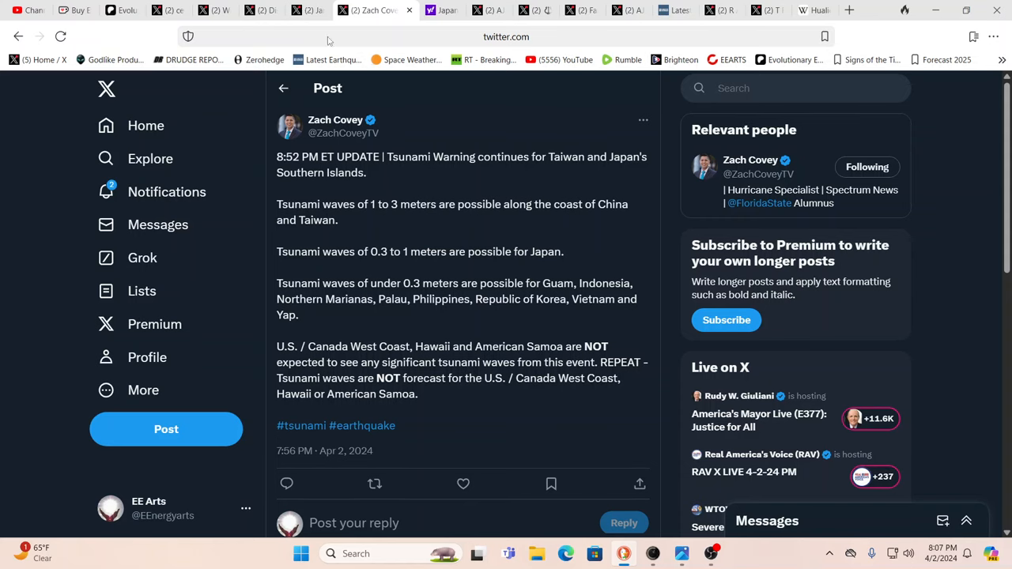
# Step: View the diverted-flights post, then the Disclose.tv bird flu egg production post
pyautogui.click(321, 10)
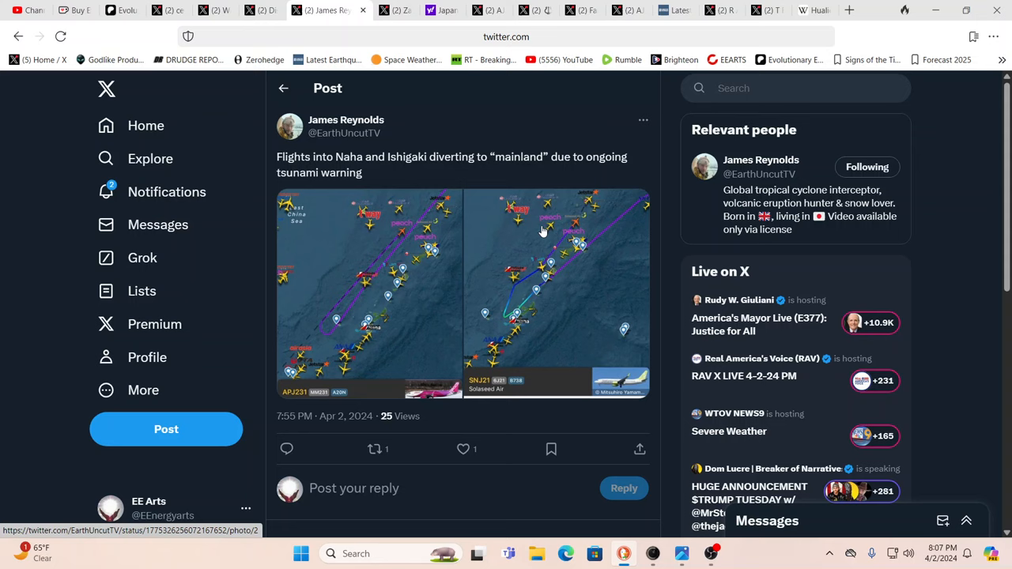
pyautogui.moveTo(561, 244)
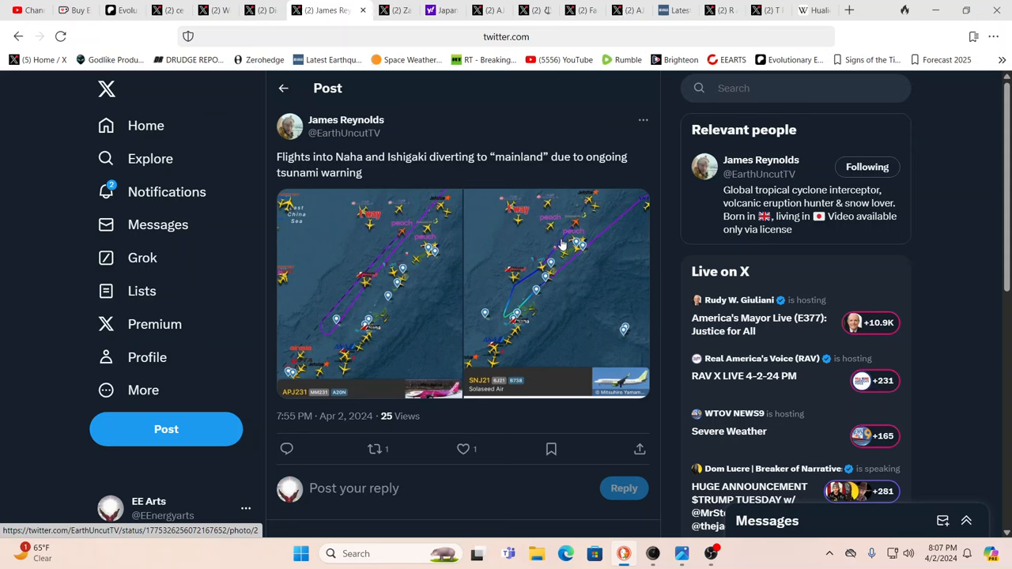
pyautogui.moveTo(510, 275)
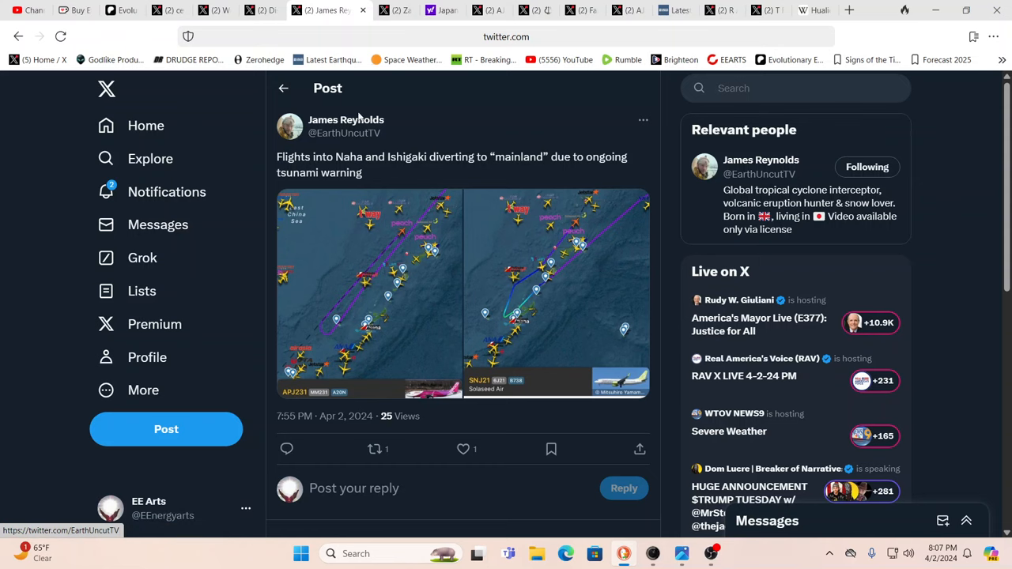
pyautogui.click(273, 9)
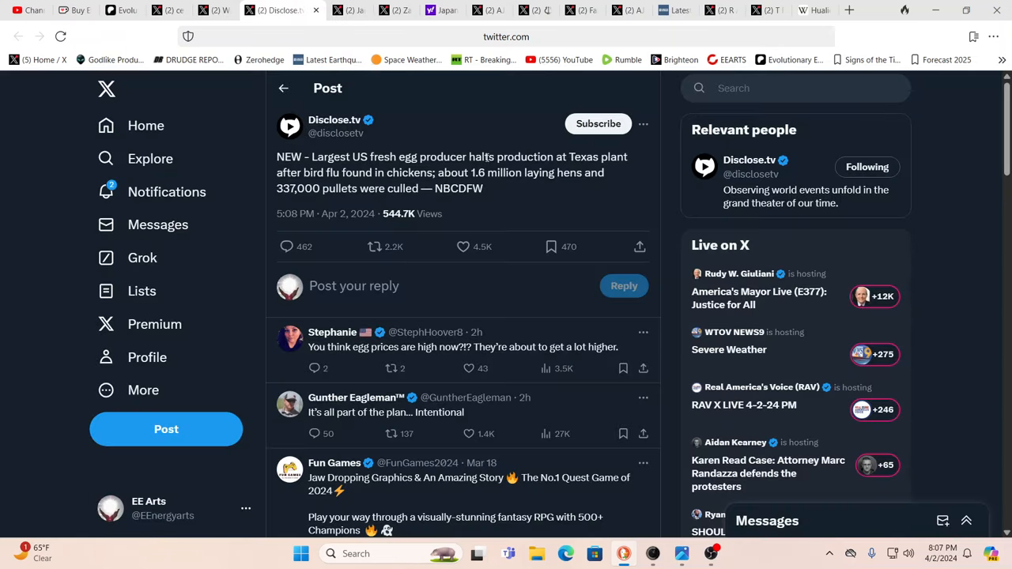
pyautogui.moveTo(989, 156)
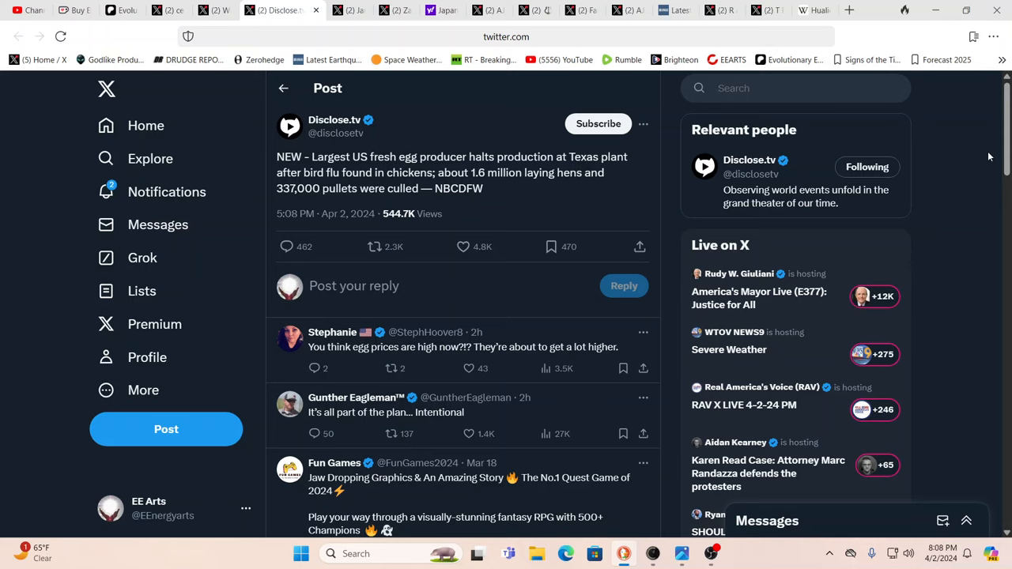
pyautogui.moveTo(575, 140)
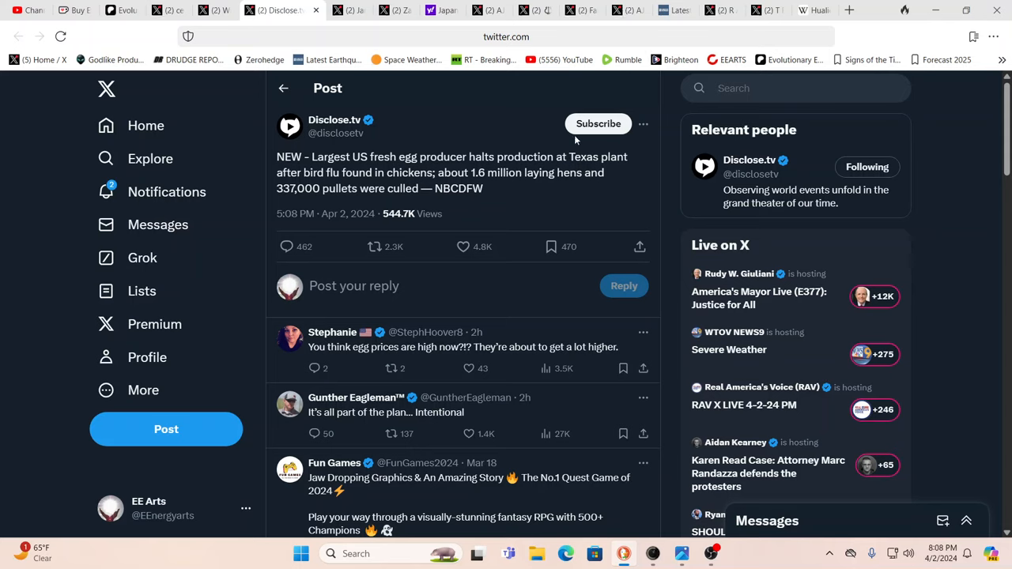
pyautogui.moveTo(575, 140)
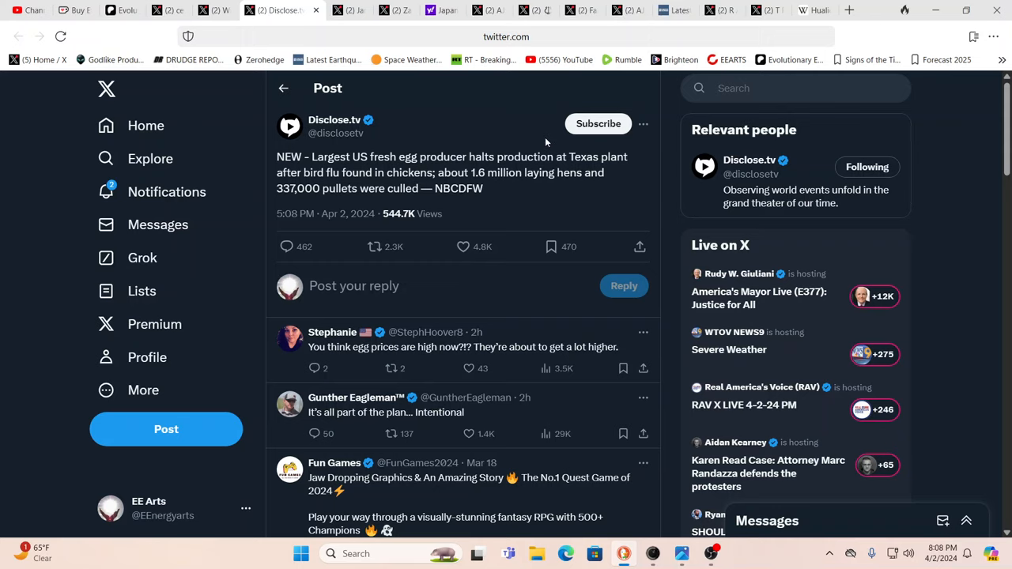
pyautogui.moveTo(419, 121)
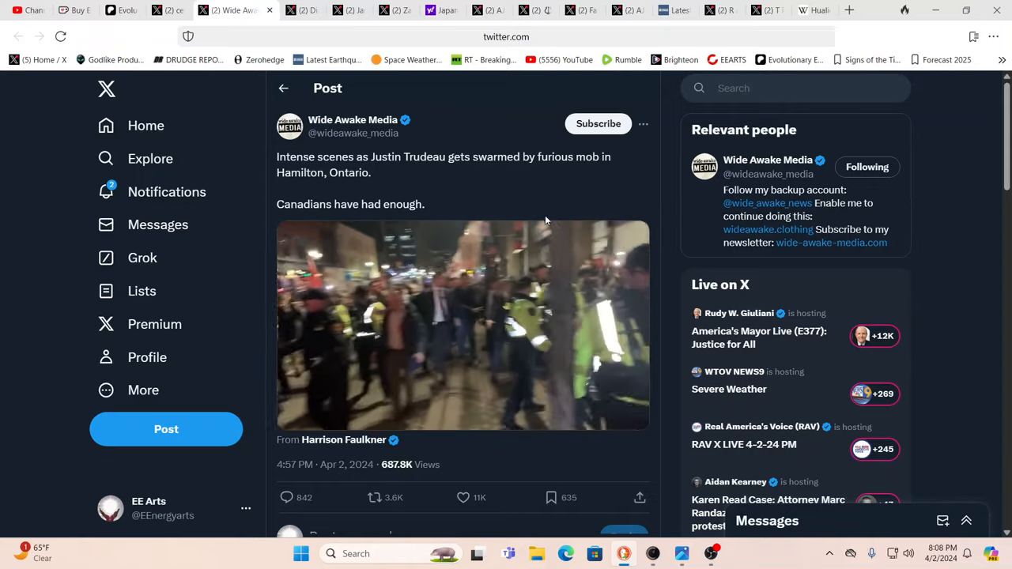
# Step: Play Wide Awake Media's video of Trudeau swarmed by a mob in Hamilton
pyautogui.click(462, 324)
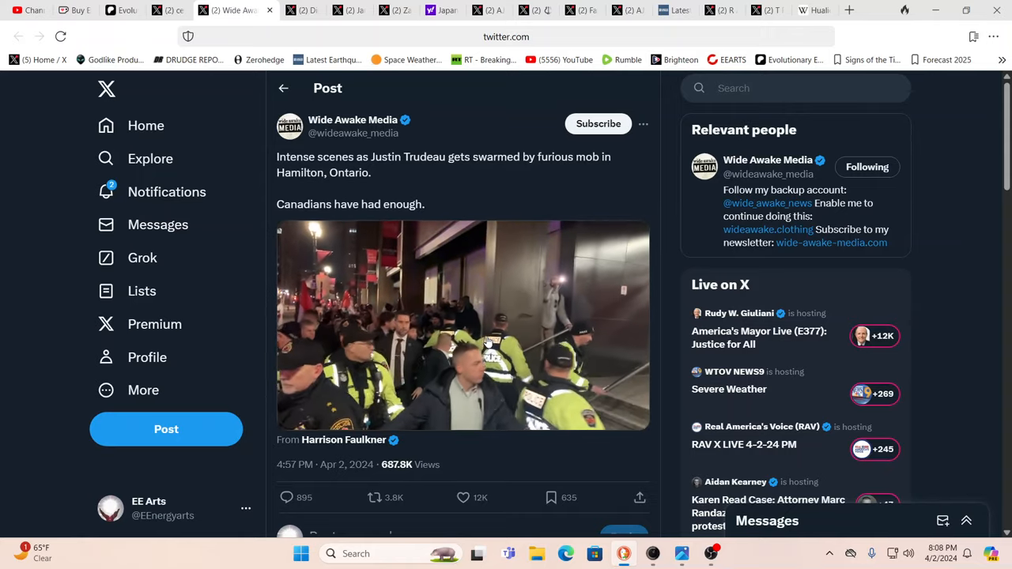
# Step: Watch the Trudeau crowd video, then open cesar's #earthquake dog video post about Los Angeles
pyautogui.click(463, 325)
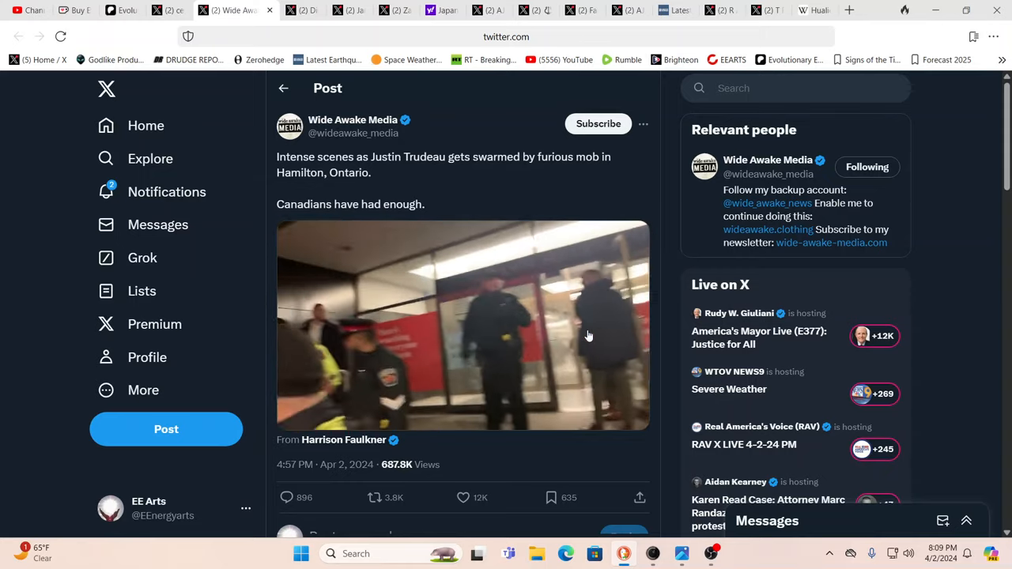
pyautogui.click(464, 325)
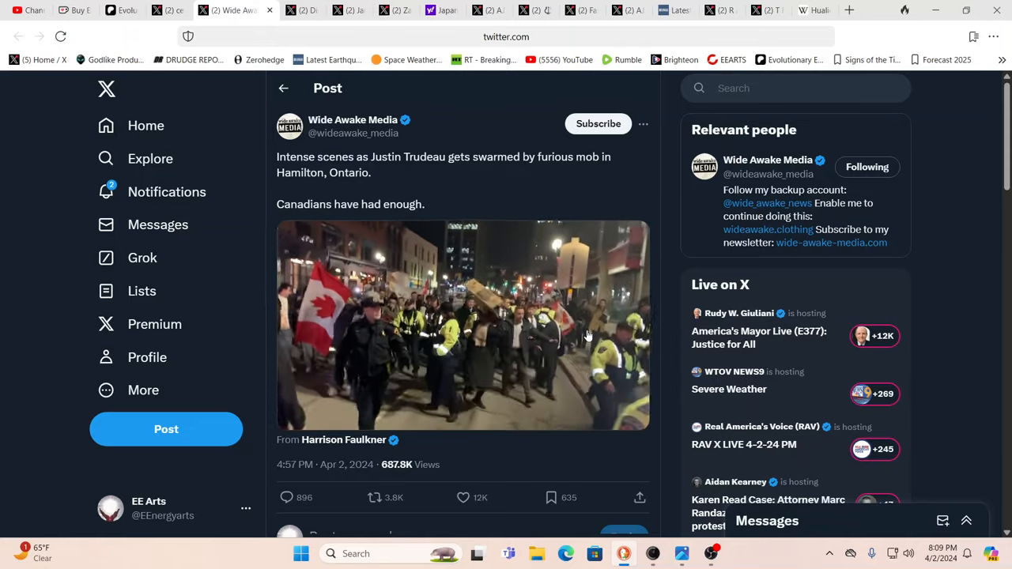
pyautogui.click(464, 324)
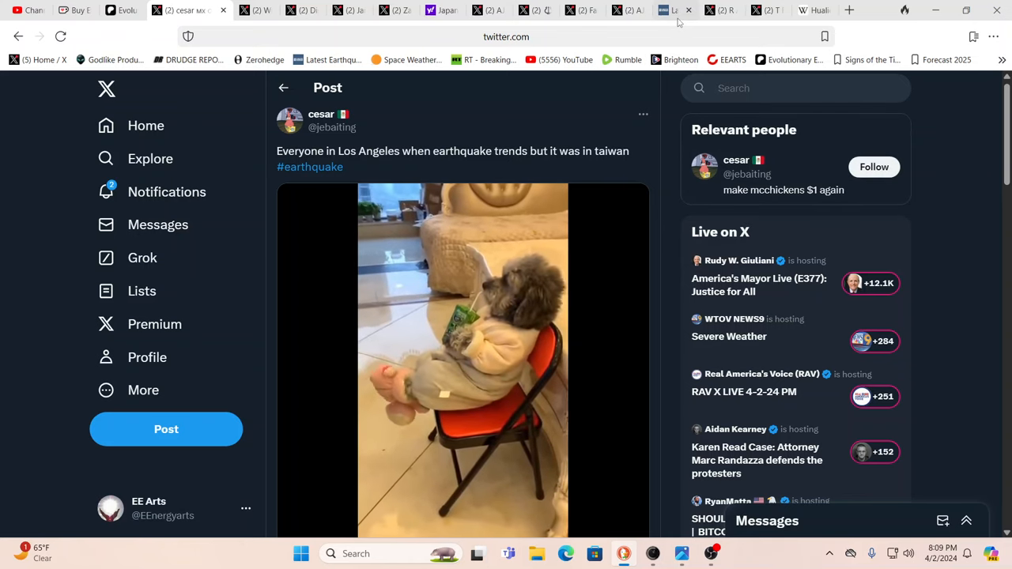
pyautogui.click(649, 10)
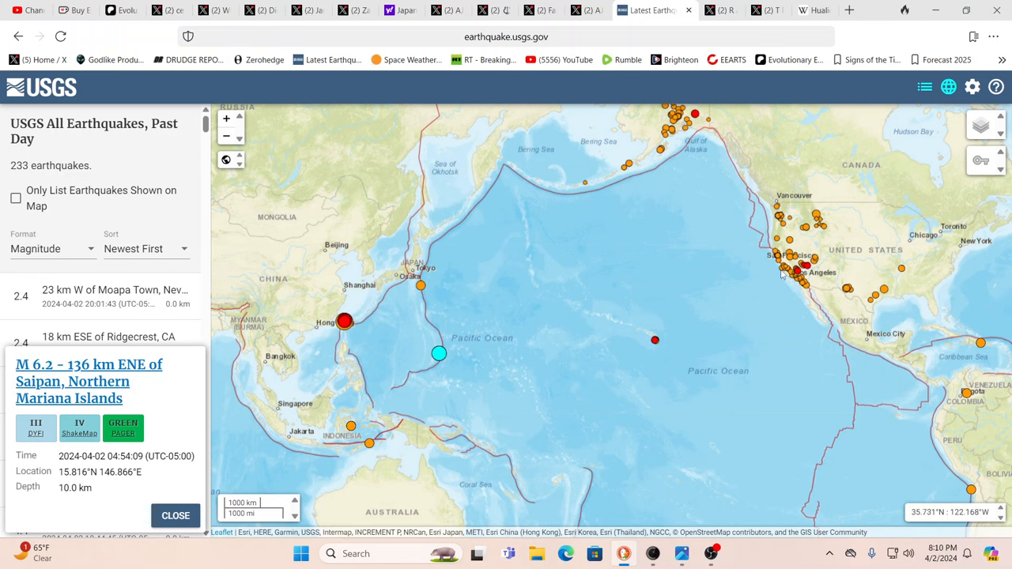
pyautogui.moveTo(625, 299)
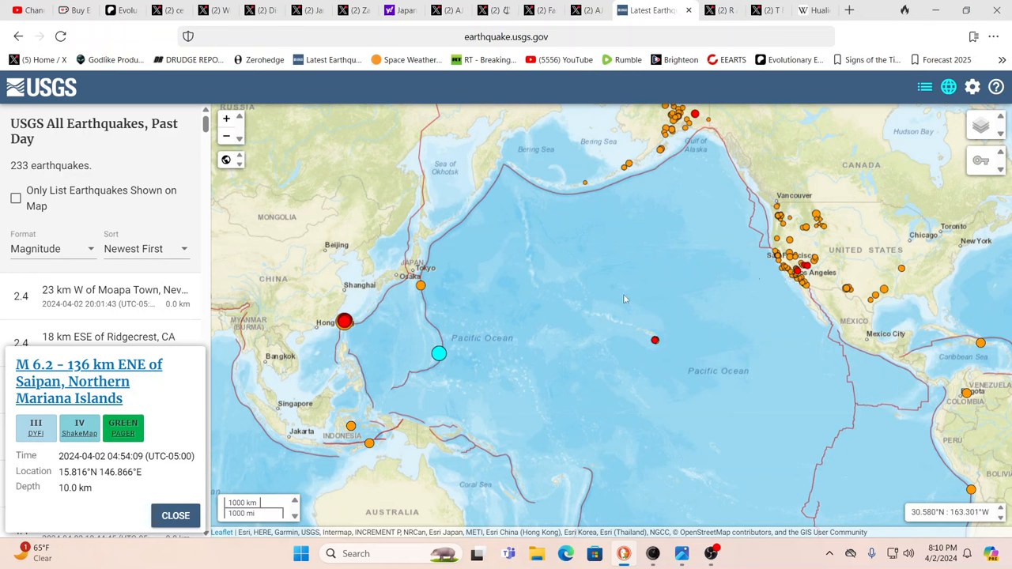
pyautogui.moveTo(390, 346)
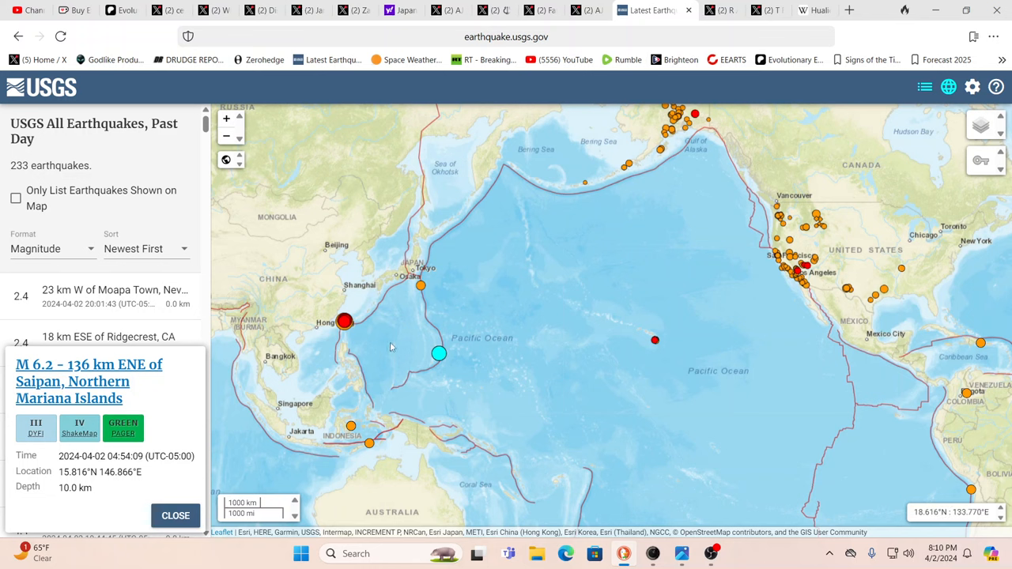
pyautogui.moveTo(412, 346)
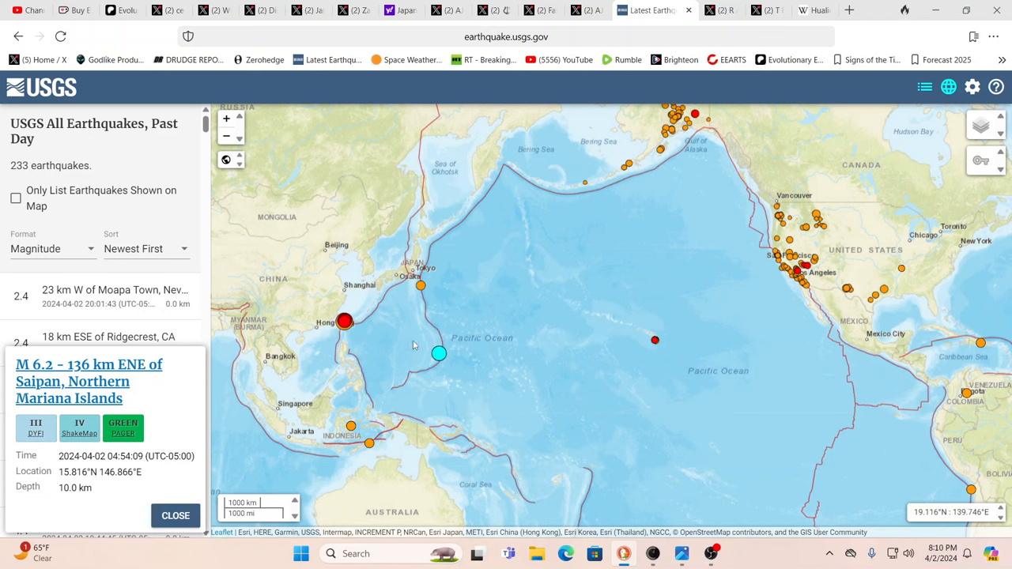
pyautogui.moveTo(405, 347)
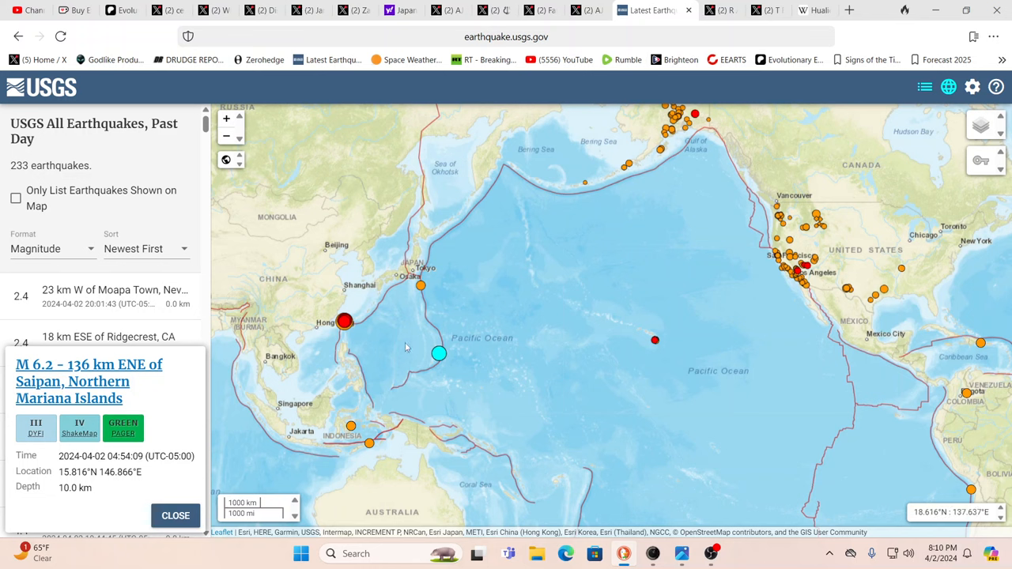
pyautogui.moveTo(556, 212)
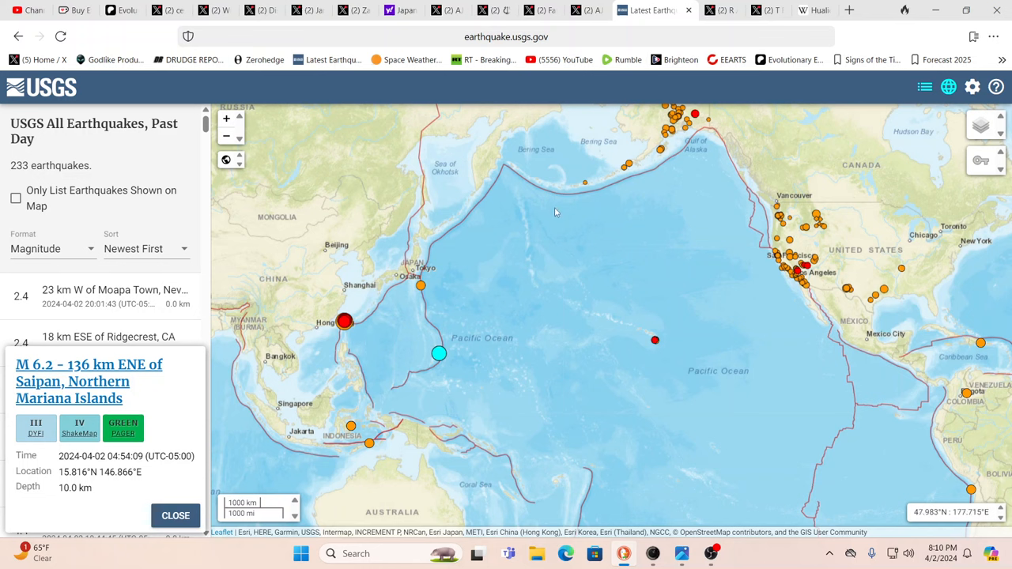
pyautogui.moveTo(652, 203)
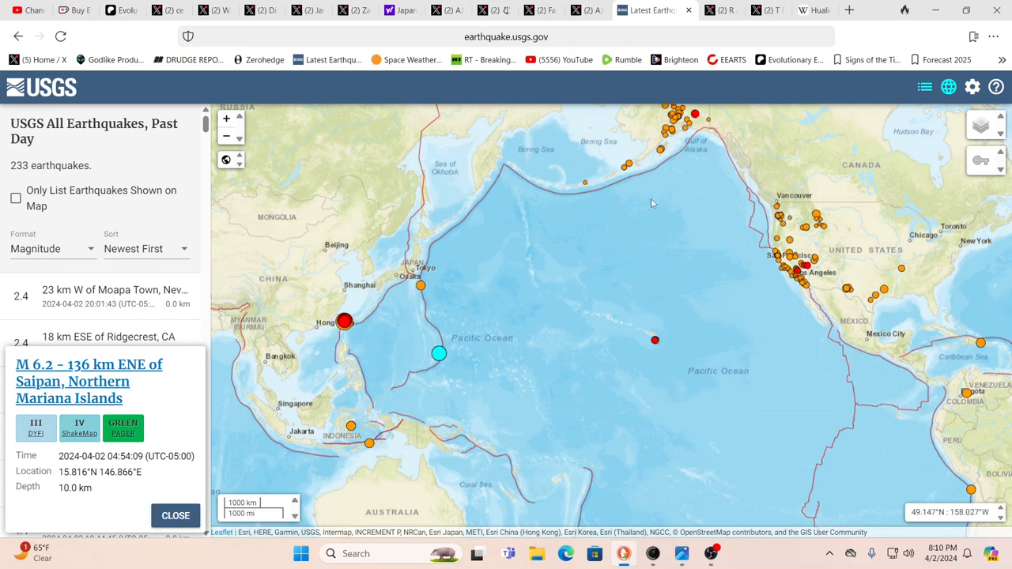
pyautogui.moveTo(489, 151)
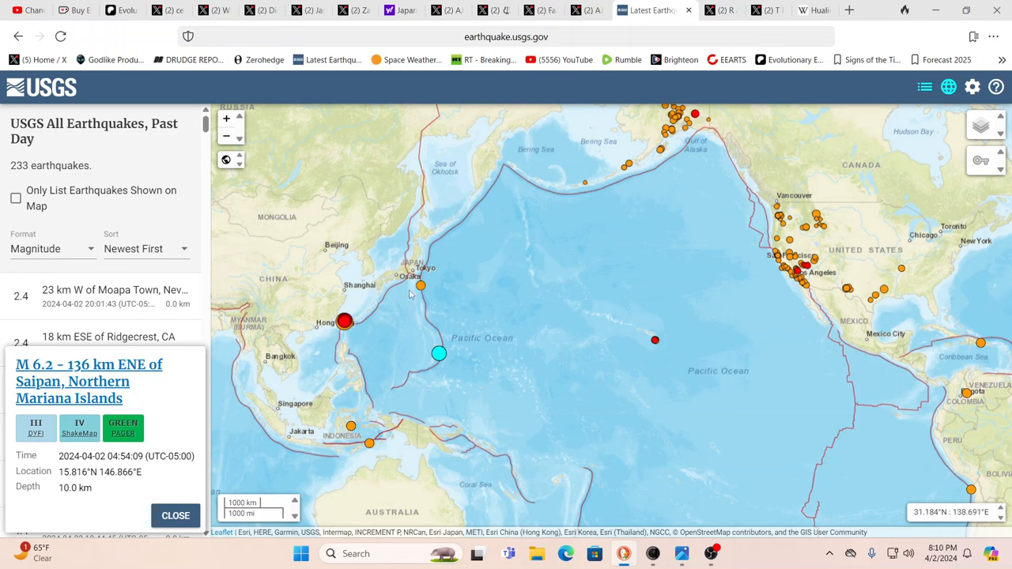
pyautogui.moveTo(426, 273)
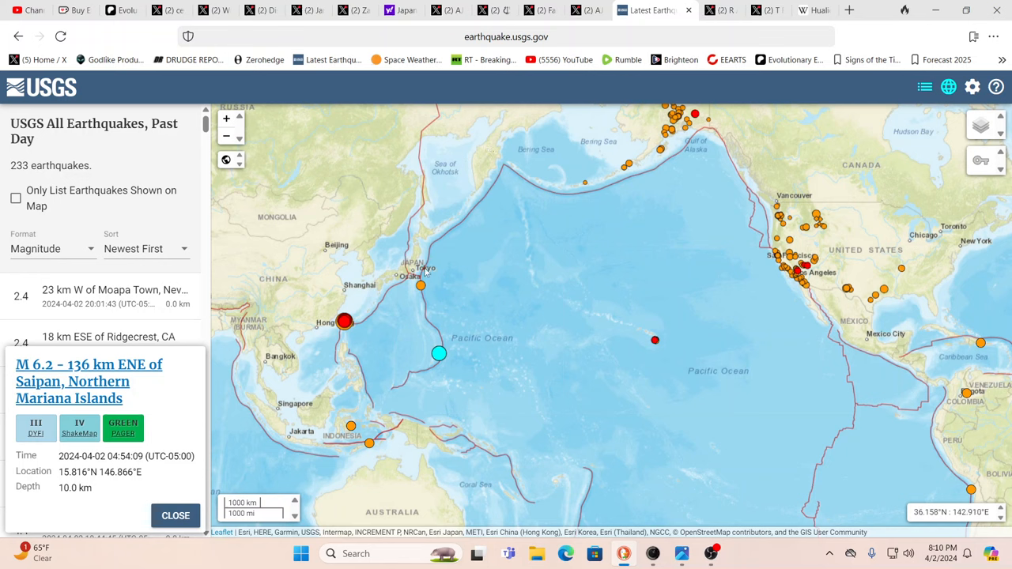
pyautogui.moveTo(429, 268)
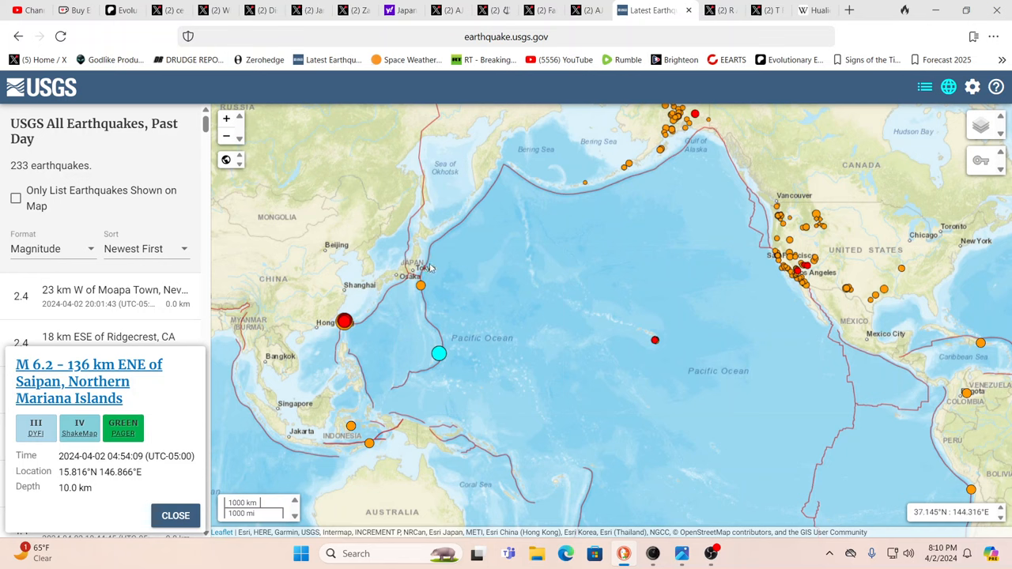
pyautogui.moveTo(788, 280)
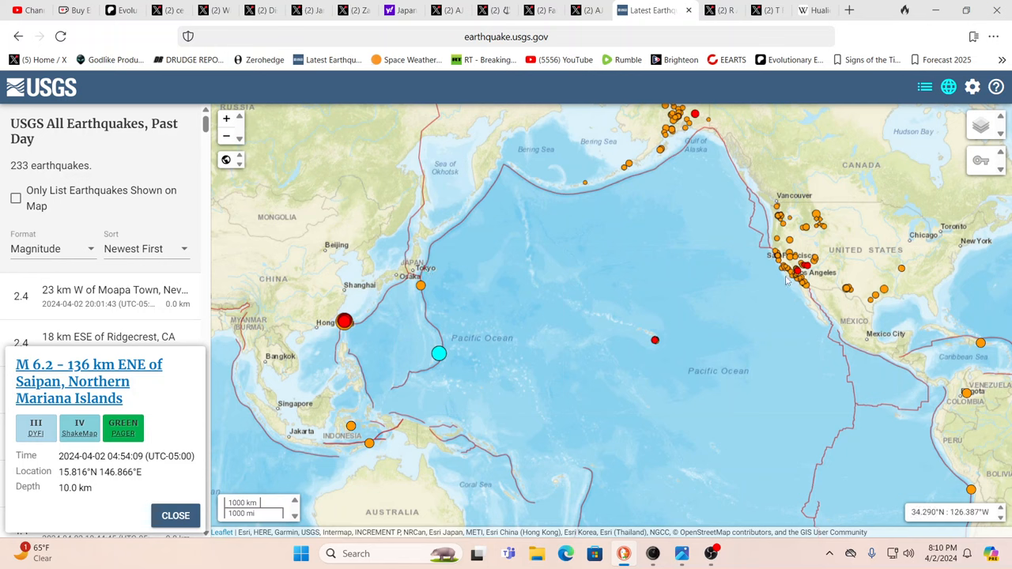
pyautogui.moveTo(804, 277)
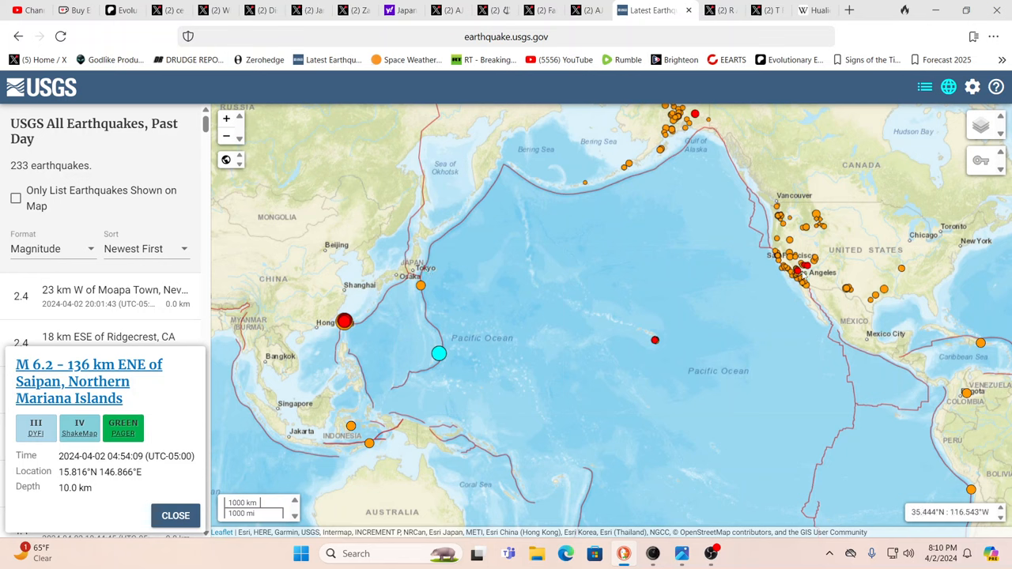
pyautogui.moveTo(802, 276)
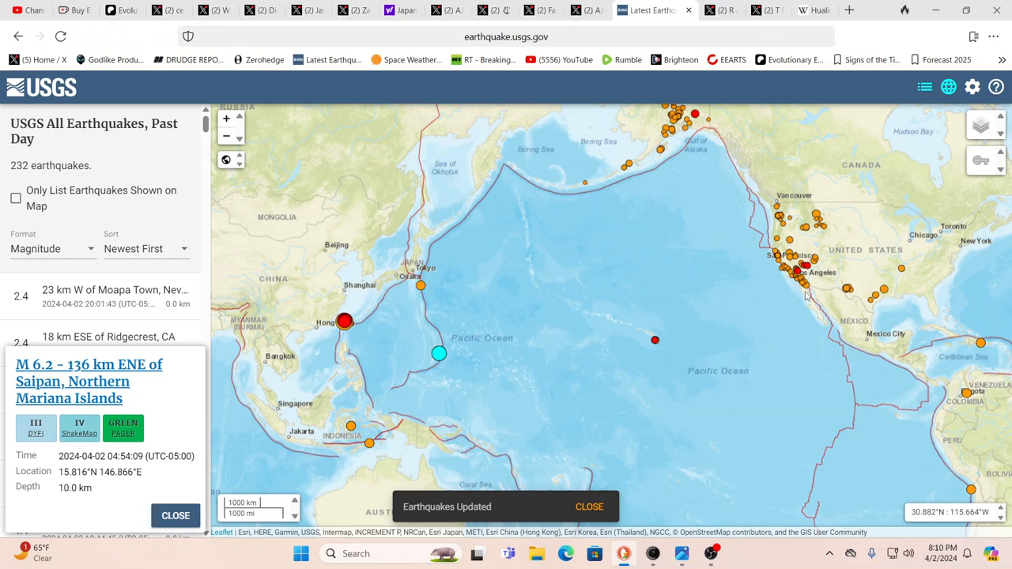
pyautogui.moveTo(762, 285)
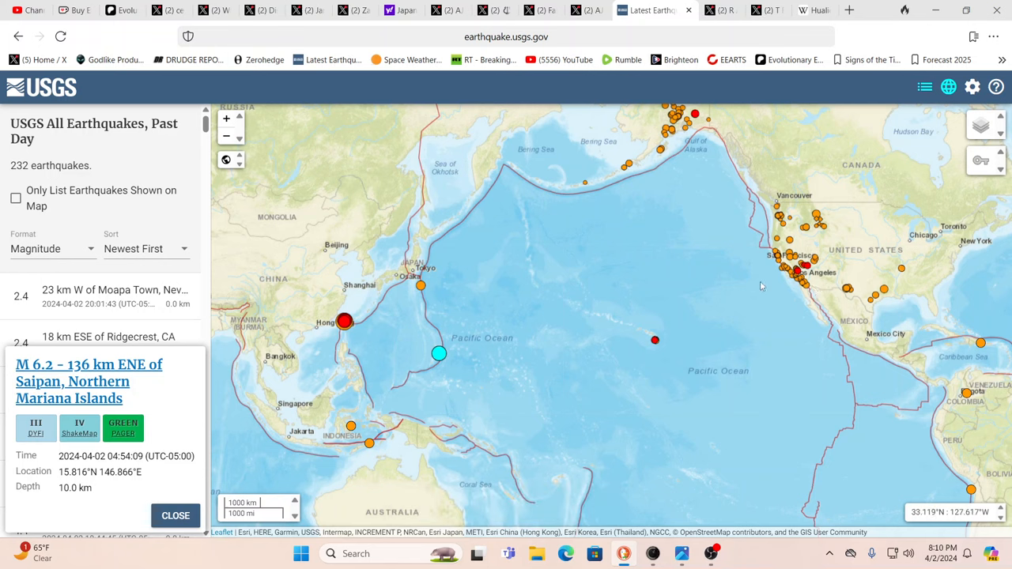
pyautogui.moveTo(814, 278)
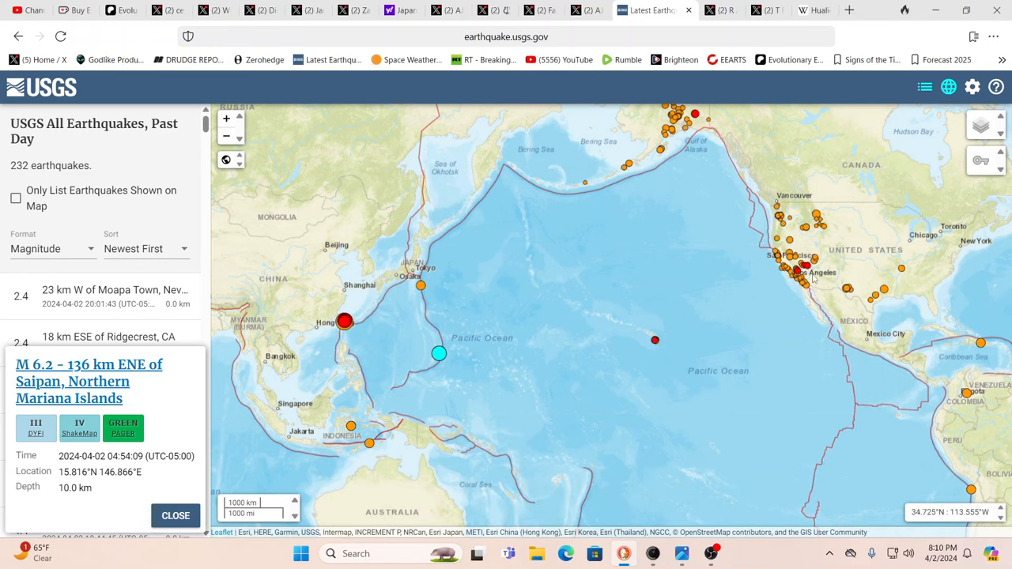
pyautogui.moveTo(781, 229)
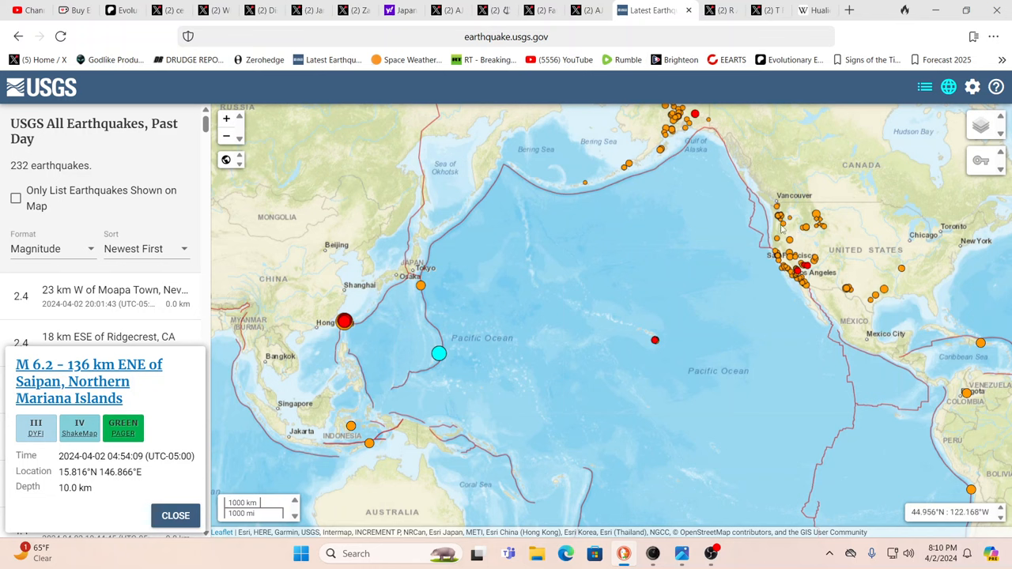
pyautogui.moveTo(672, 138)
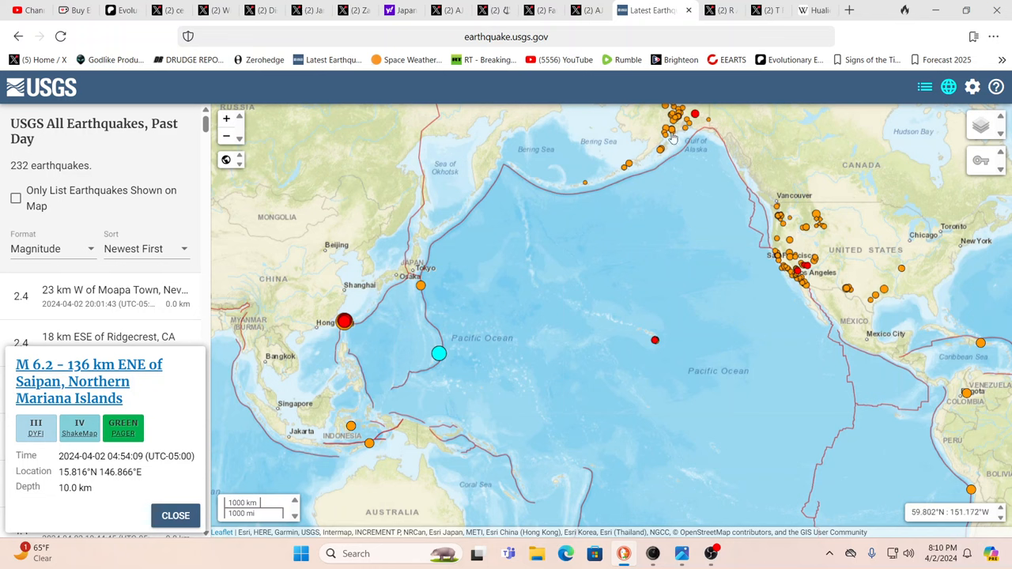